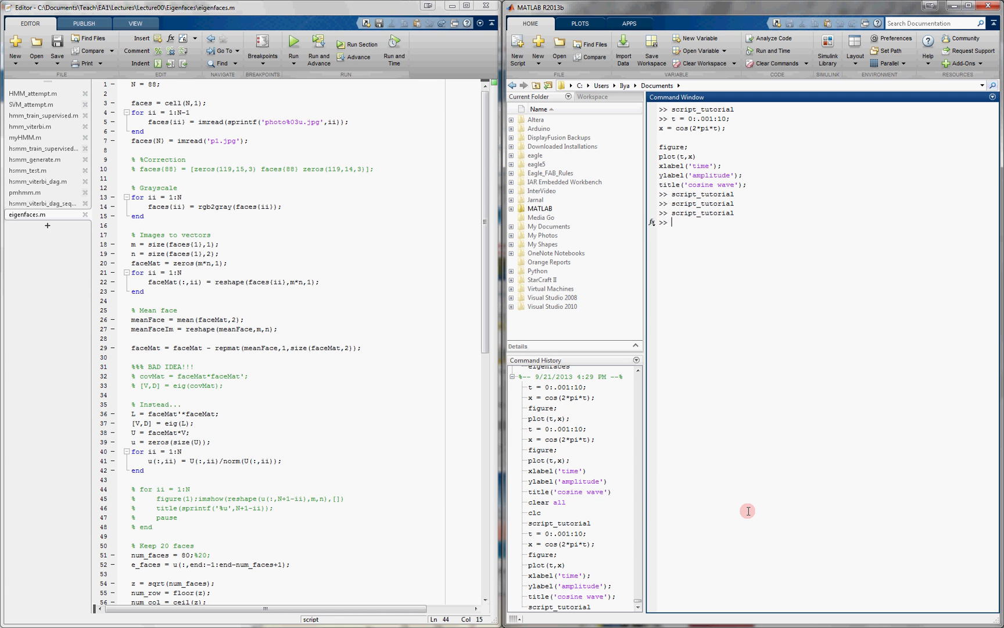
{"action": "mouse_move", "coordinate": [735, 494]}
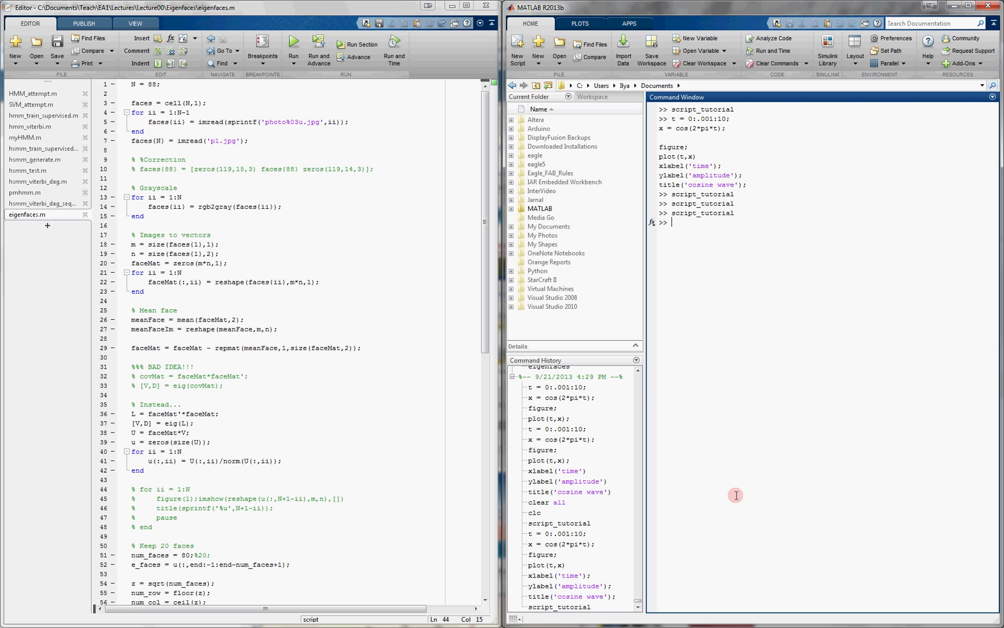
{"action": "mouse_move", "coordinate": [748, 481]}
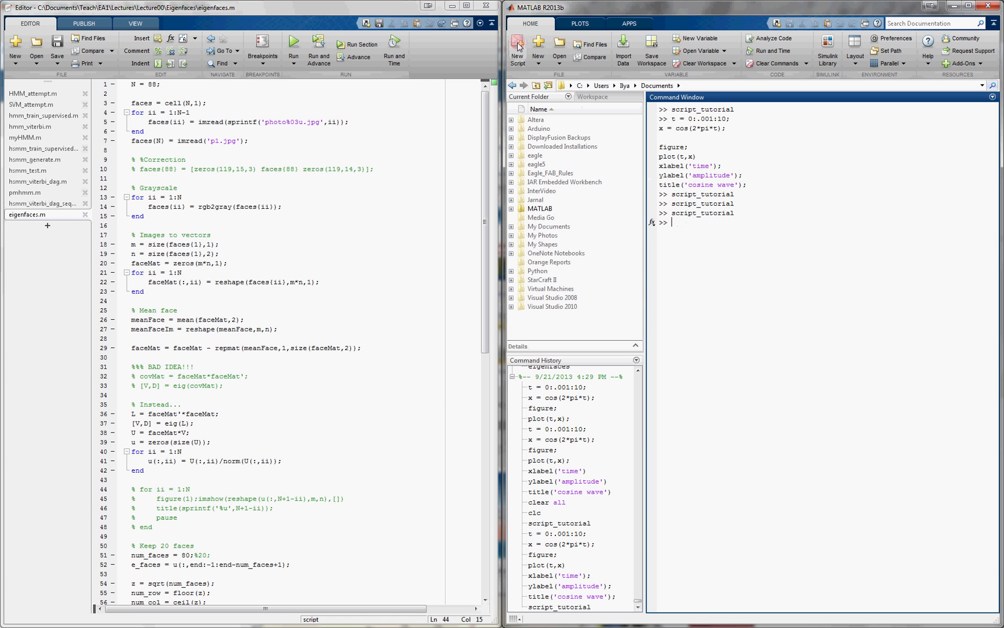
Step: Create a blank Untitled5 script and place the cursor in its empty editor
{"action": "left_click", "coordinate": [14, 48]}
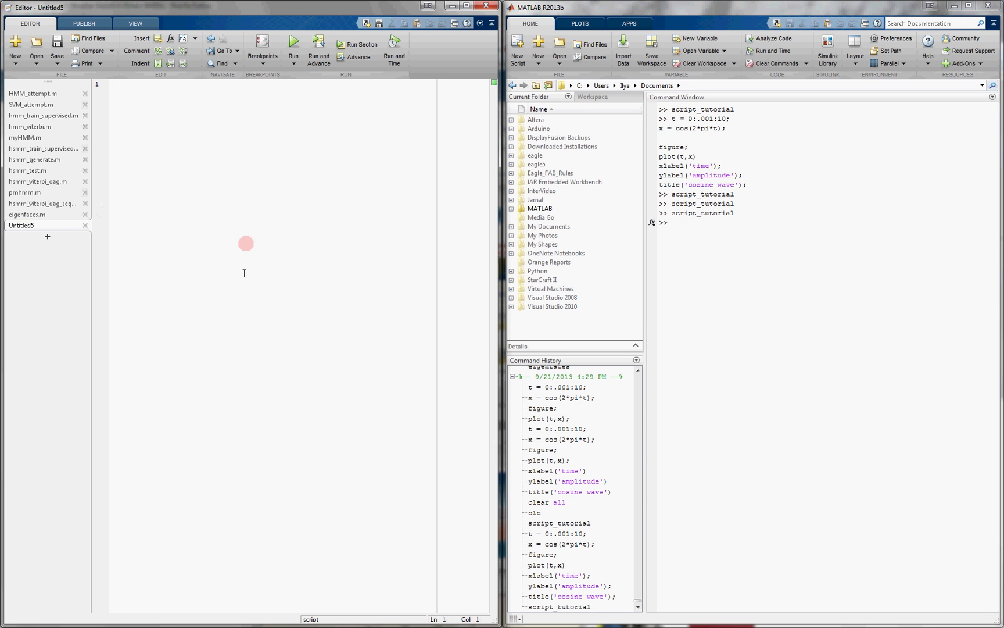
{"action": "left_click", "coordinate": [36, 94]}
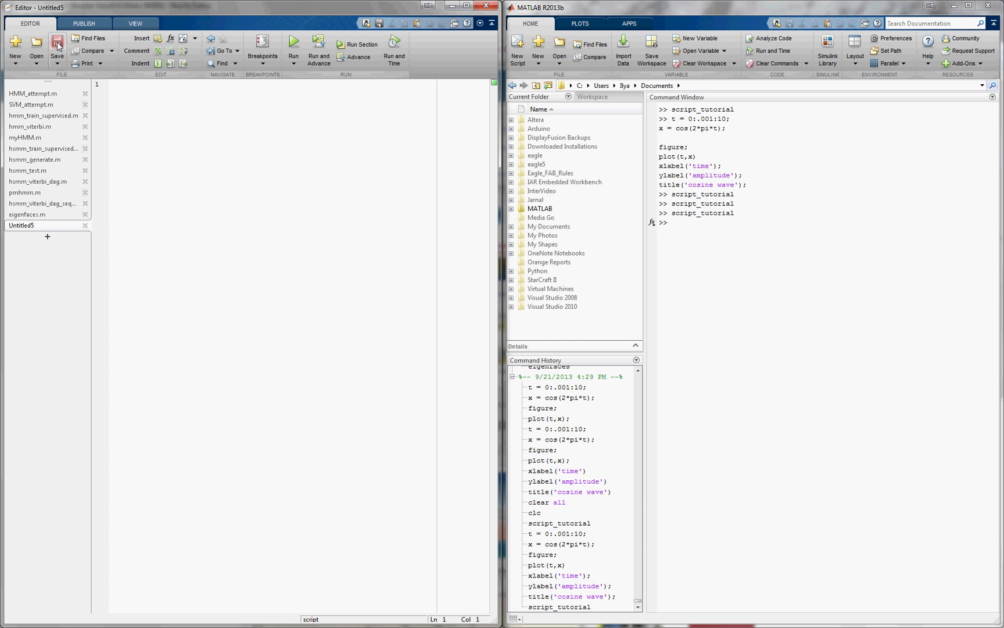
Step: Save the empty script as script_tutorial.m in the home folder
{"action": "left_click", "coordinate": [57, 44]}
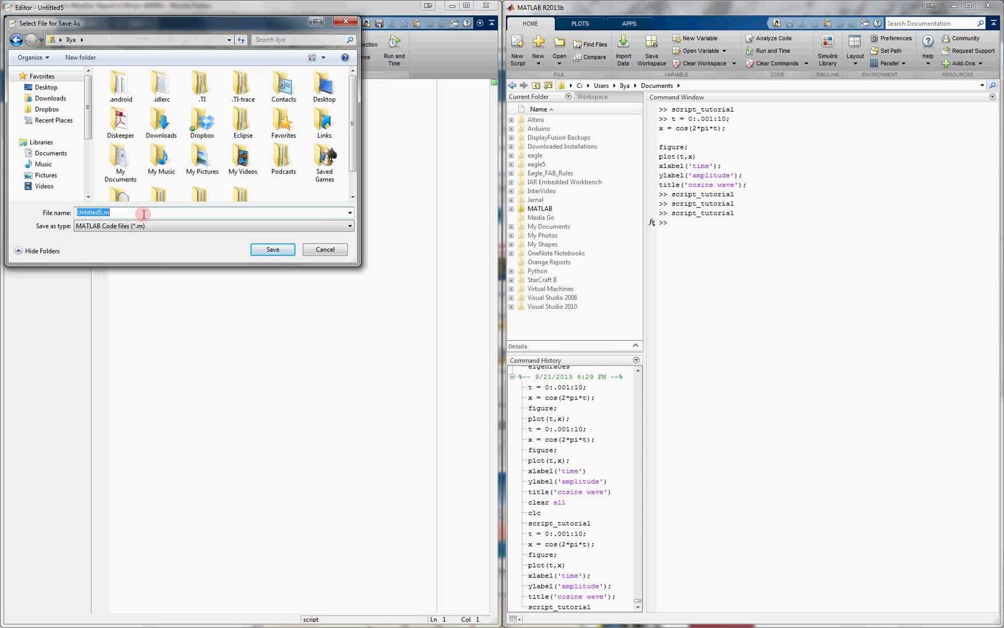
{"action": "type", "text": "script_tutorial"}
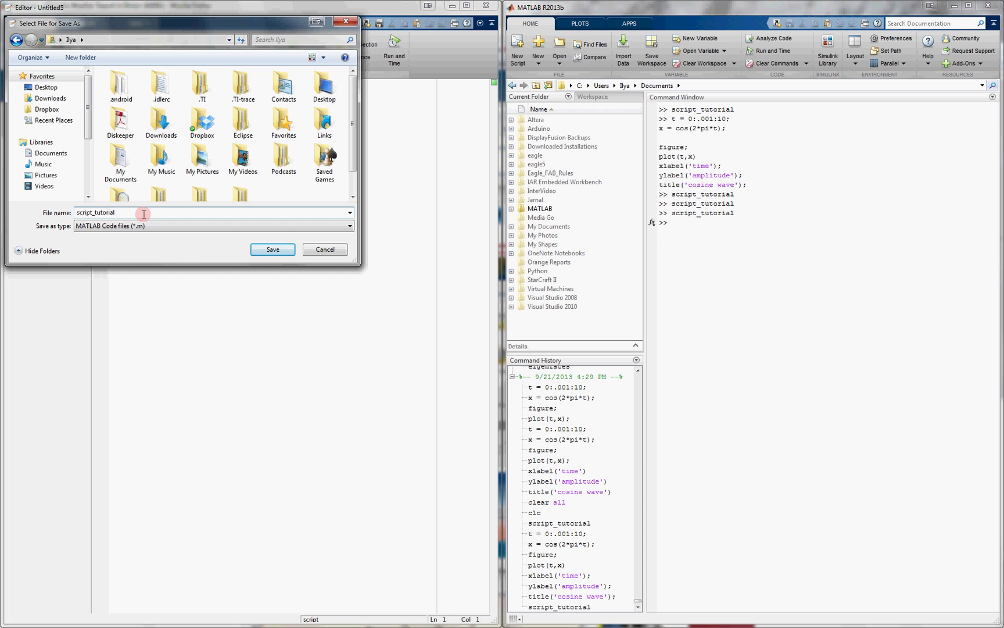
{"action": "left_click", "coordinate": [272, 249]}
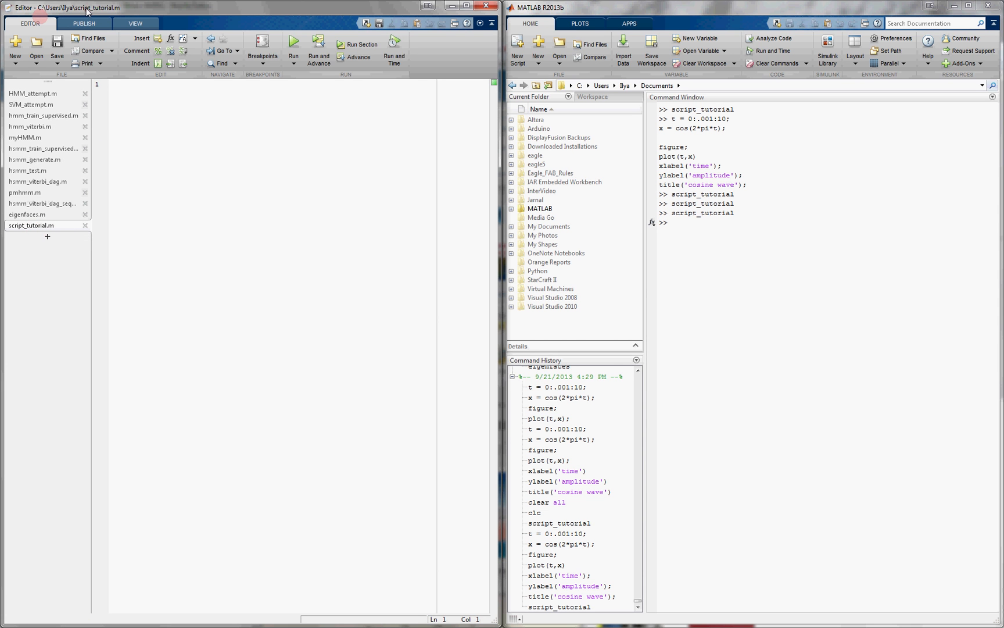
{"action": "mouse_move", "coordinate": [166, 119]}
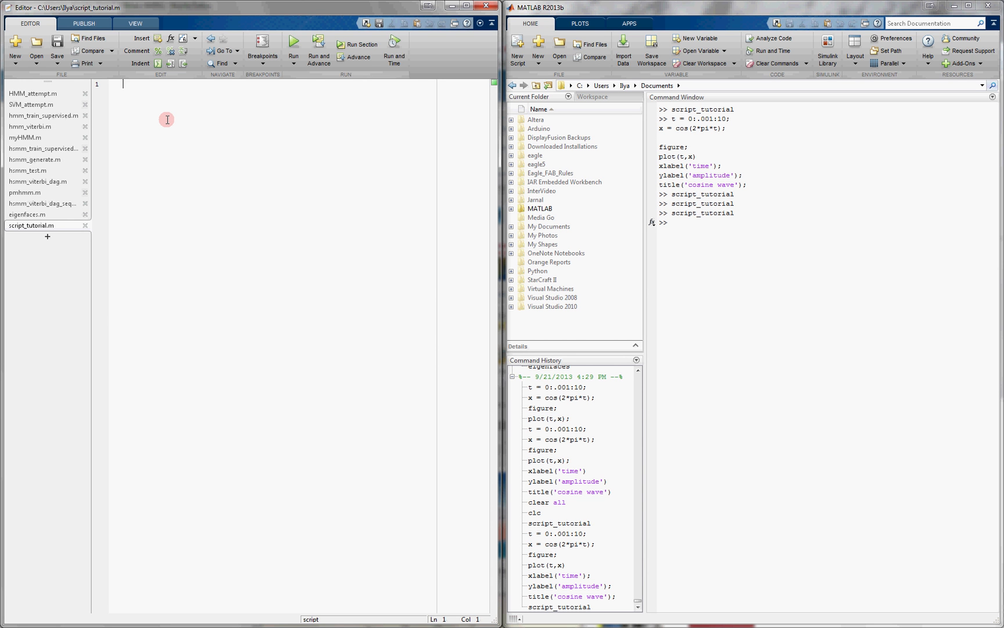
Step: Define t = 0:.001:10; and x = cos(2*pi*t); in the script
{"action": "type", "text": "t ="}
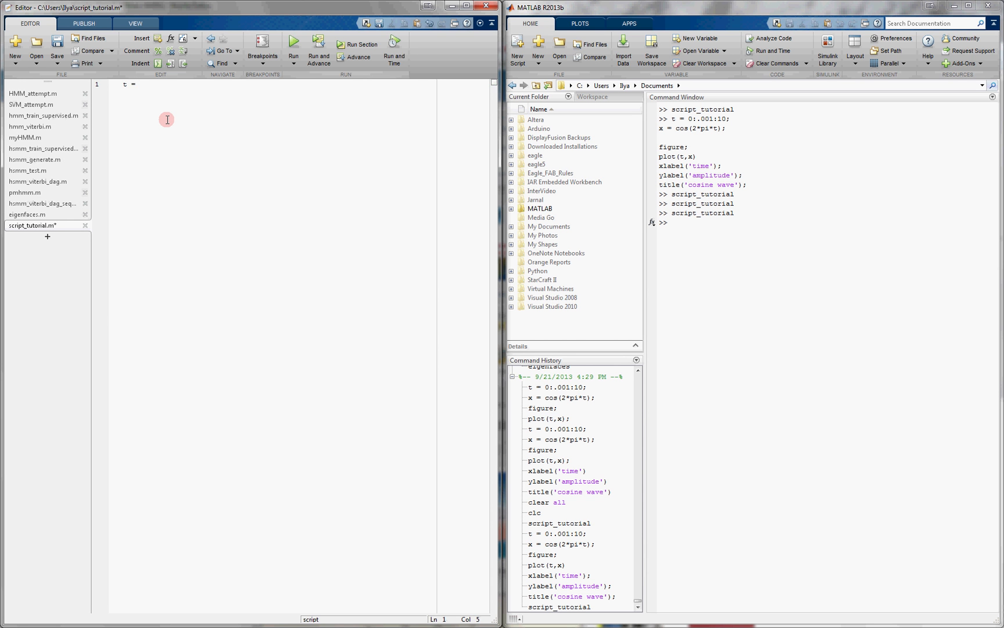
{"action": "type", "text": "0"}
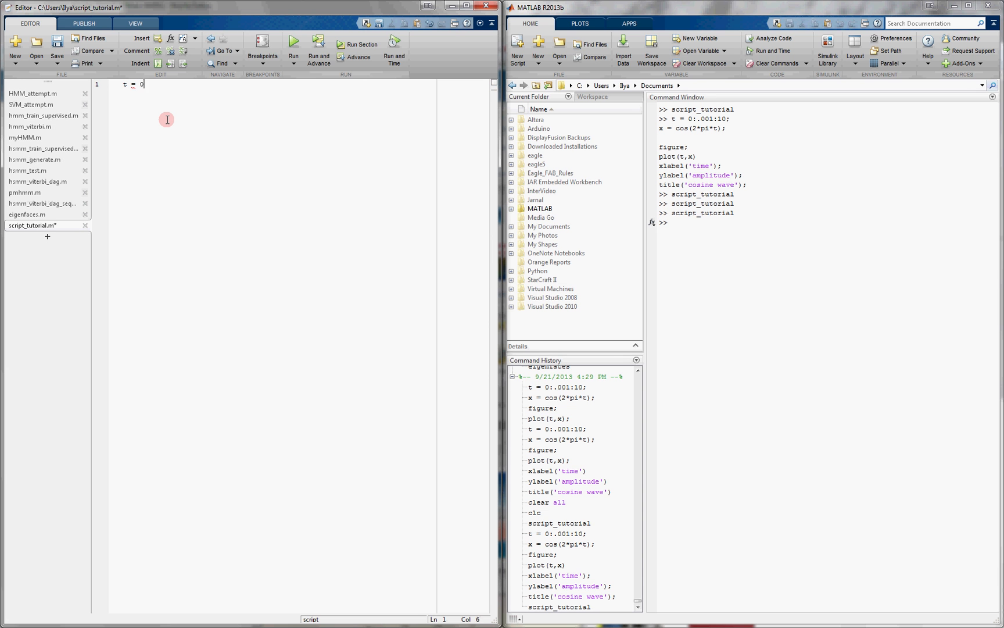
{"action": "type", "text": ":.00"}
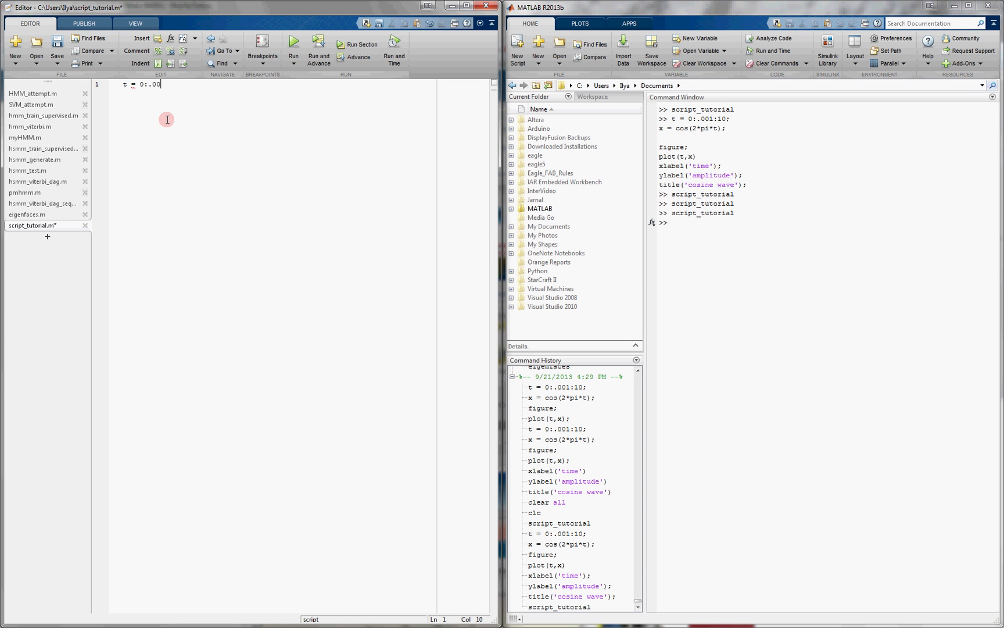
{"action": "type", "text": "1:10;"}
{"action": "type", "text": "x ="}
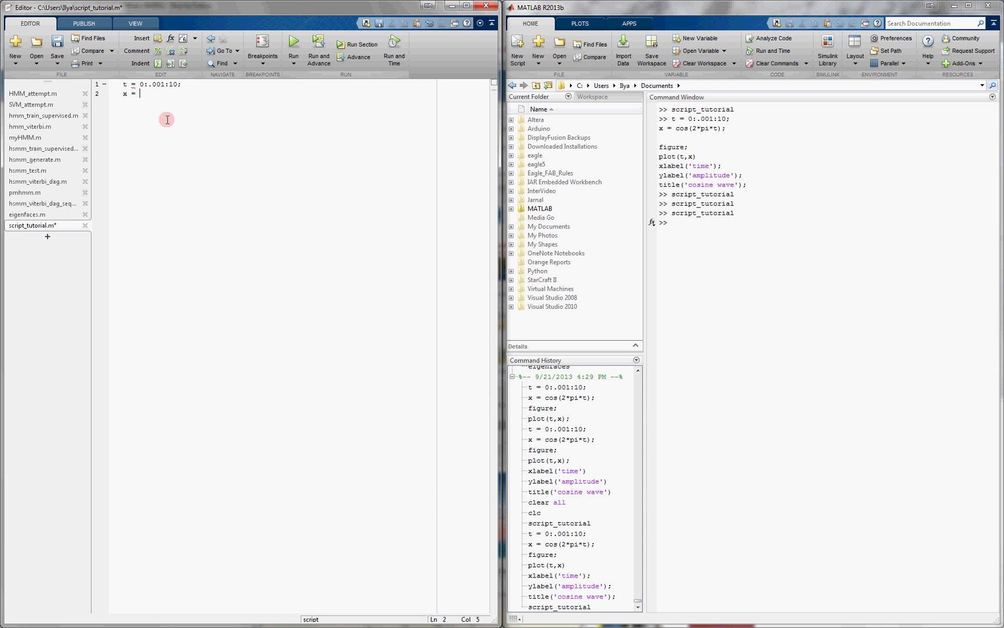
{"action": "type", "text": "cos(2*pi"}
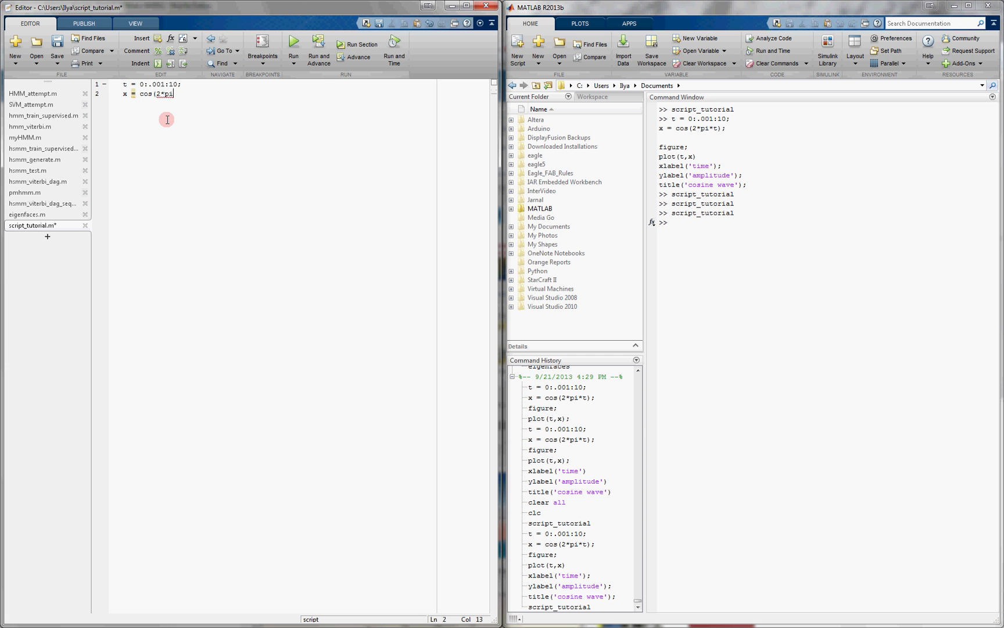
{"action": "type", "text": "*t);"}
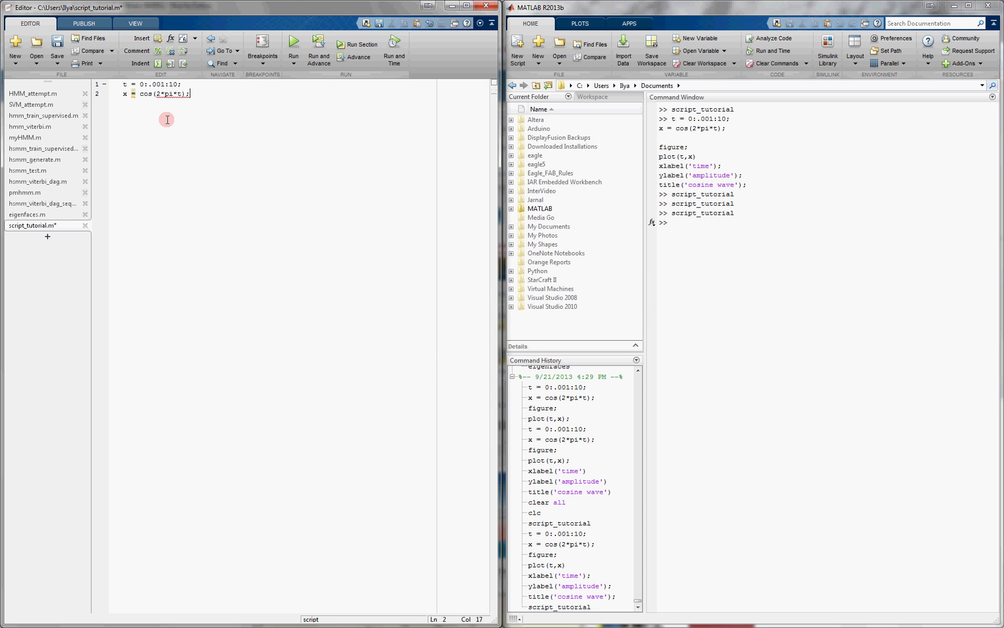
{"action": "key", "text": "Enter"}
{"action": "type", "text": "figure;"}
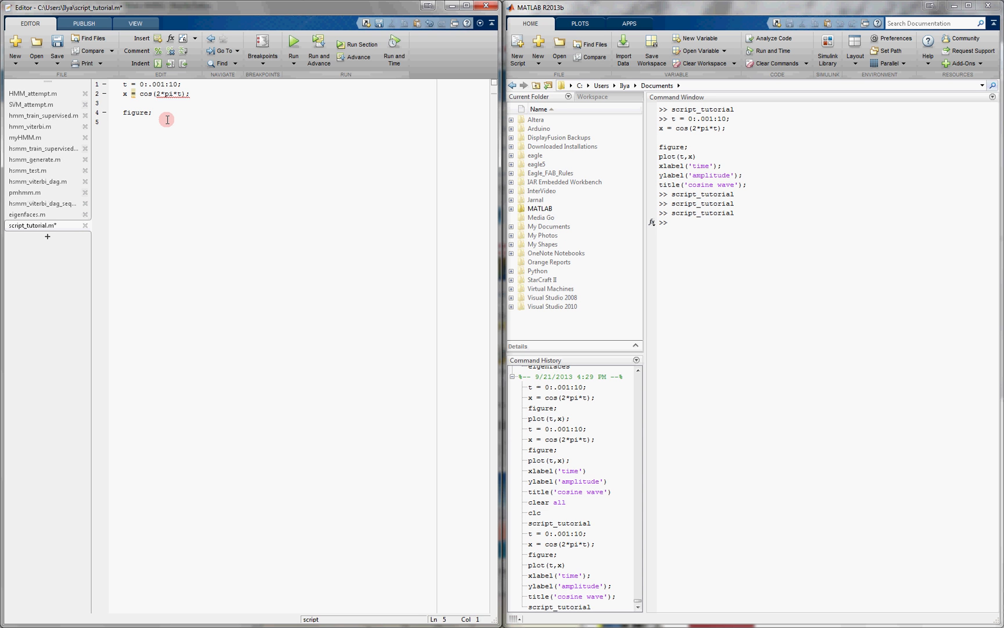
Step: Add plot(t,x) with xlabel 'time', ylabel 'amplitude' and title 'function plot'
{"action": "type", "text": "plot(t,x)"}
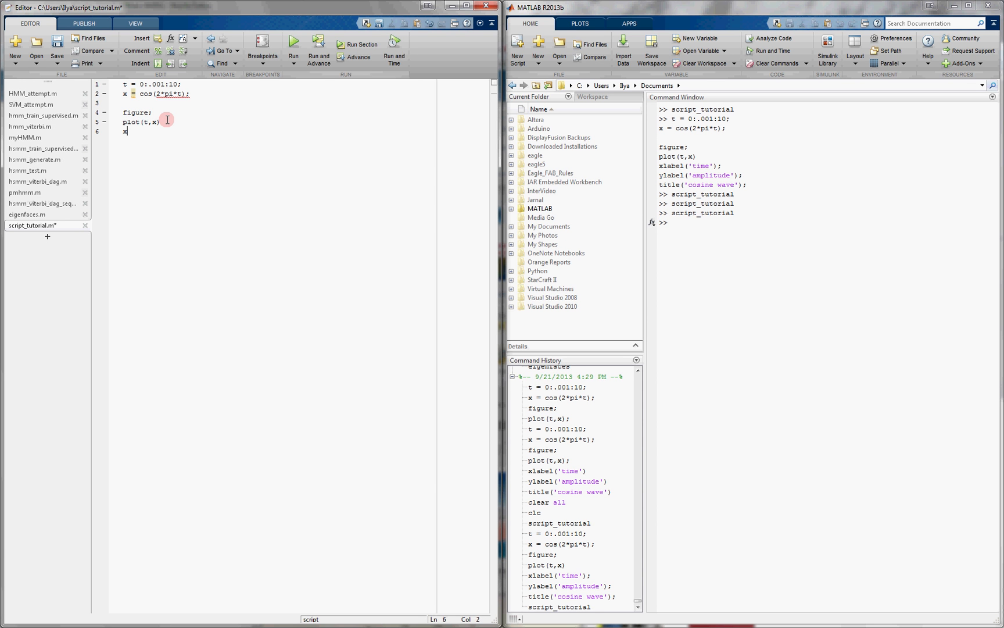
{"action": "type", "text": "xlabel("}
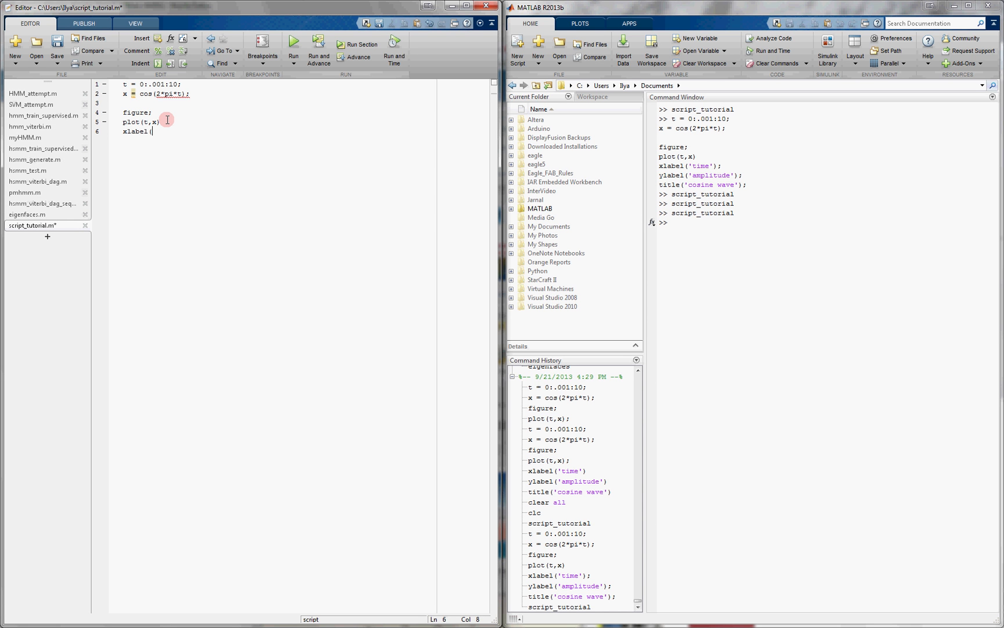
{"action": "type", "text": "'time')"}
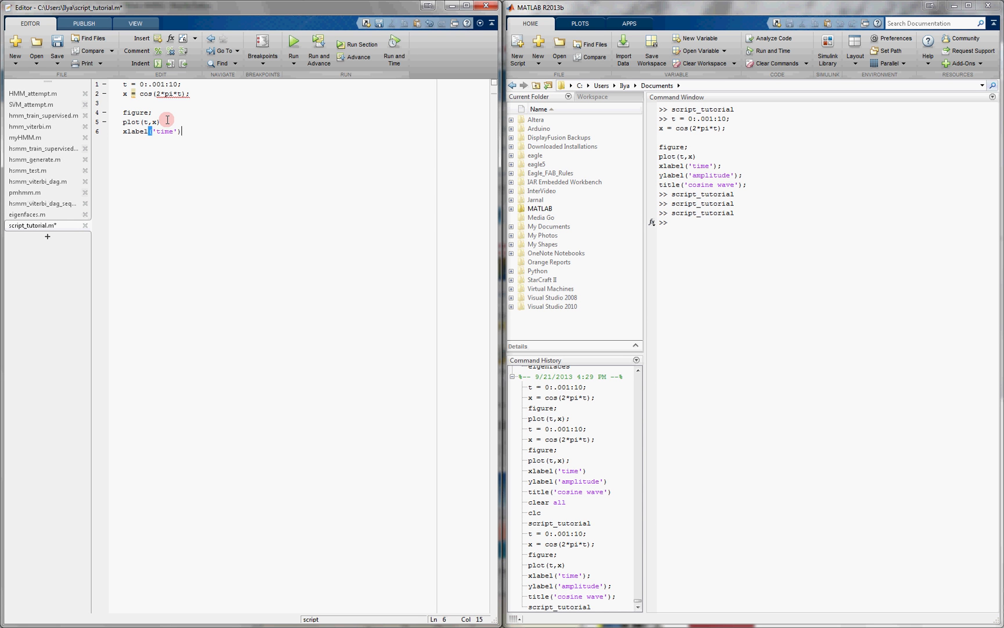
{"action": "type", "text": "ylabel('"}
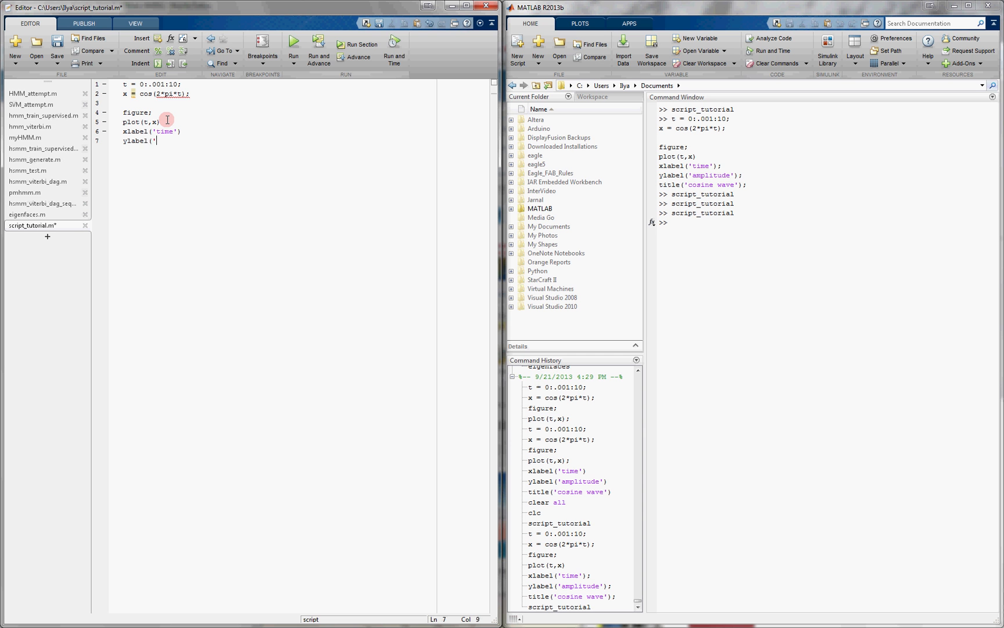
{"action": "type", "text": "amplitud"}
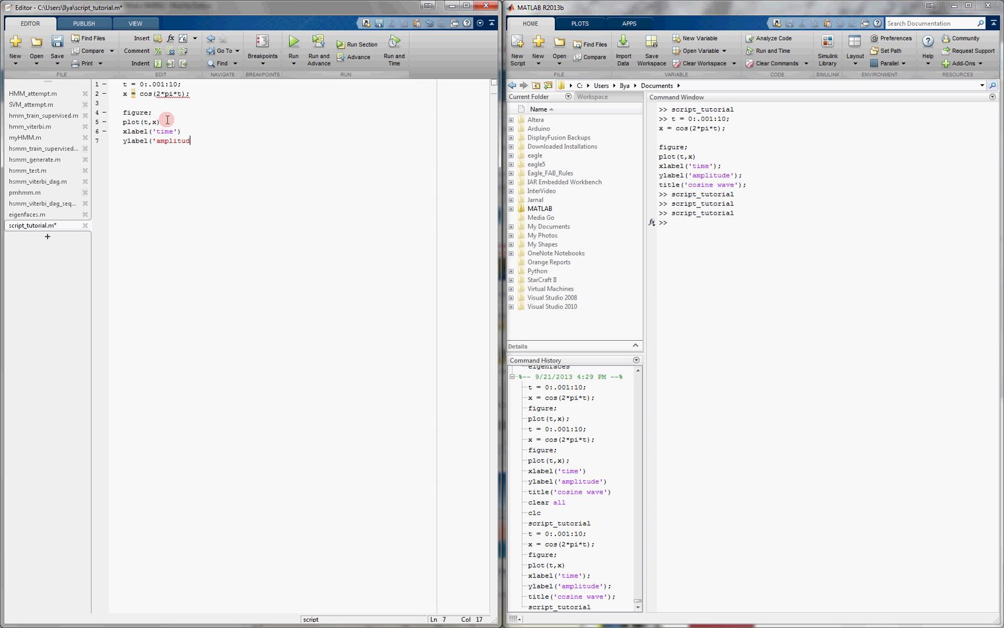
{"action": "type", "text": "e')"}
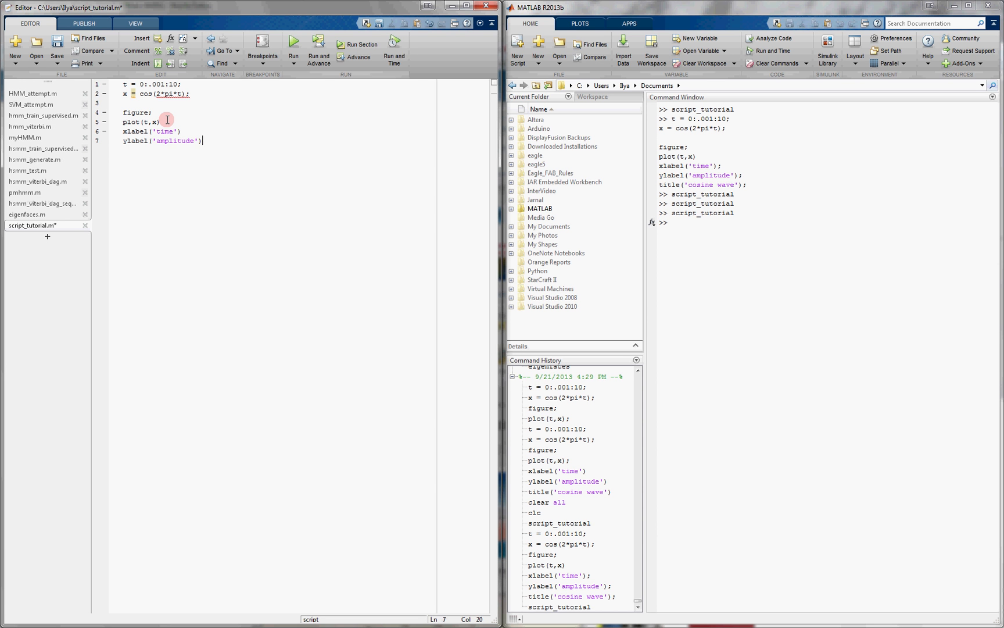
{"action": "type", "text": "title('"}
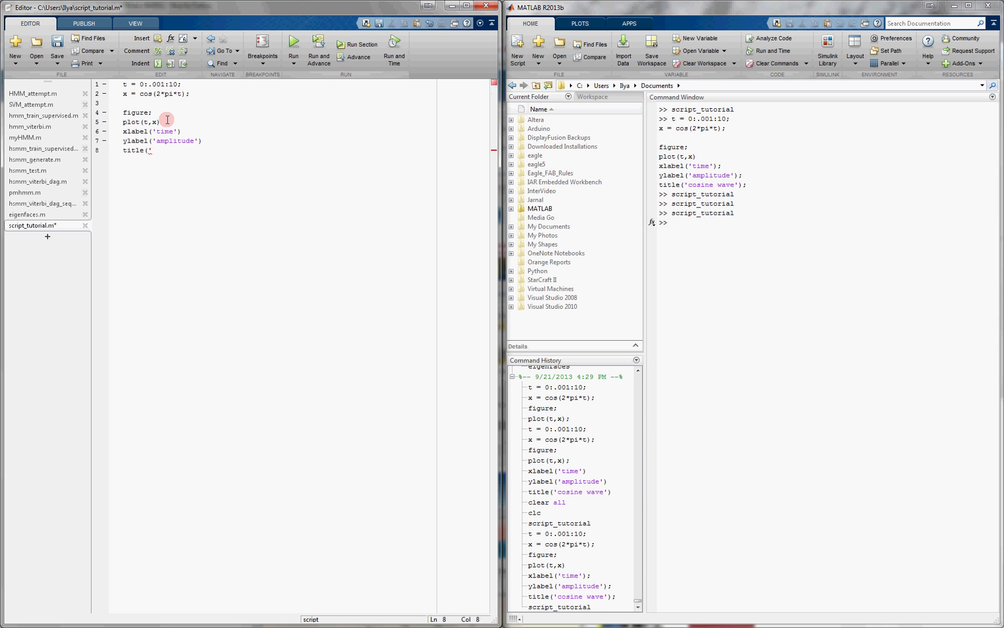
{"action": "type", "text": "function plot'"}
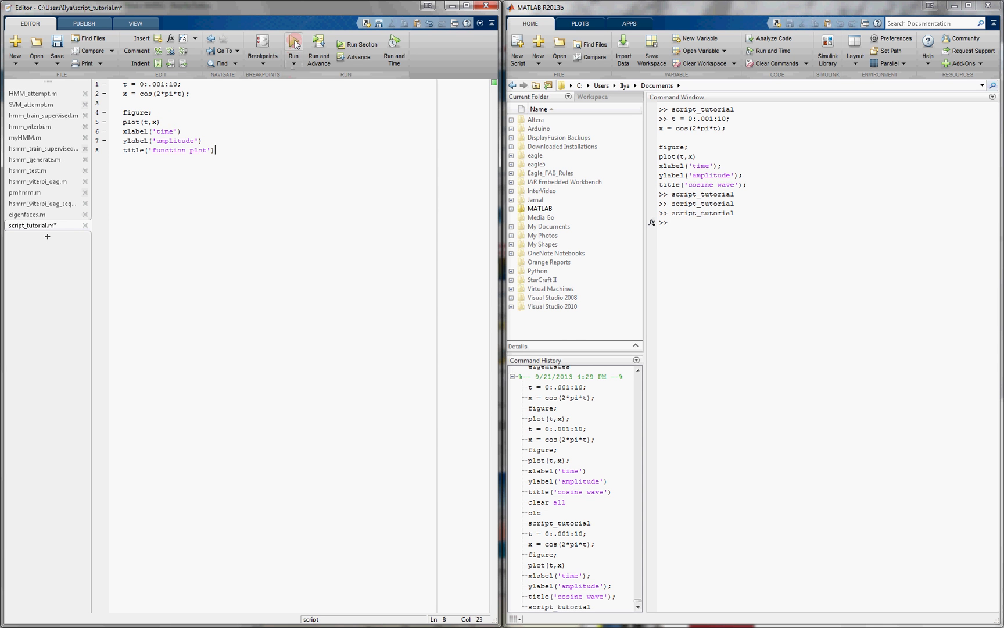
{"action": "mouse_move", "coordinate": [292, 44]}
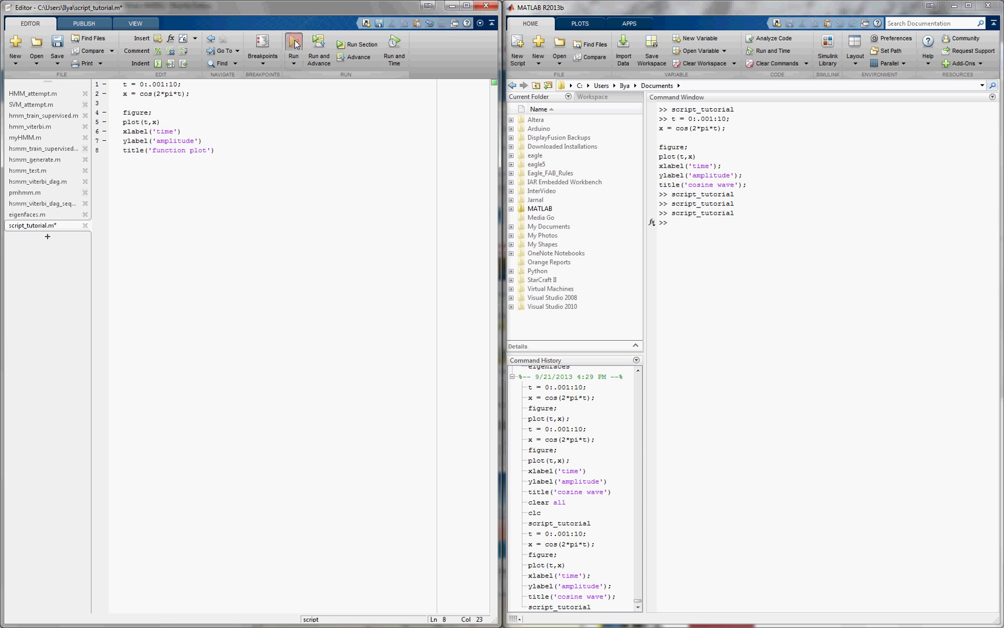
Step: Save and run script_tutorial.m, switching the current folder to the script's location
{"action": "left_click", "coordinate": [293, 45]}
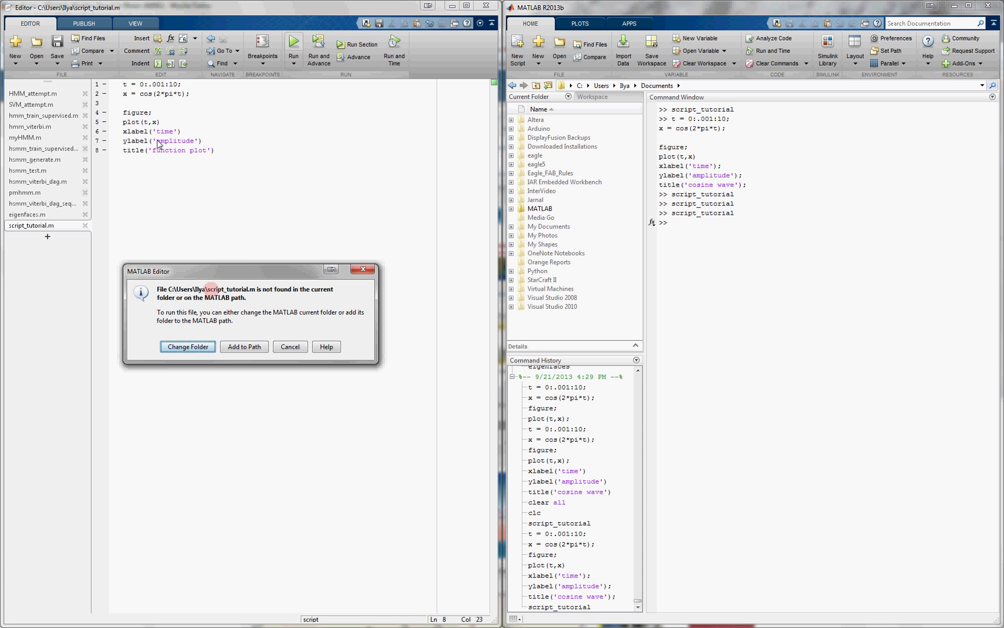
{"action": "mouse_move", "coordinate": [212, 182]}
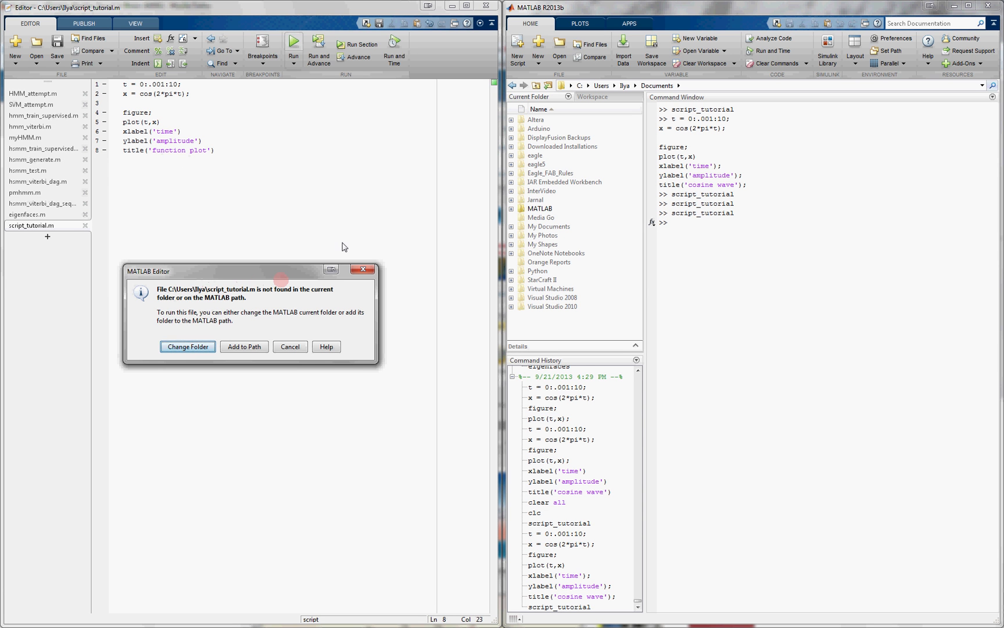
{"action": "mouse_move", "coordinate": [234, 301]}
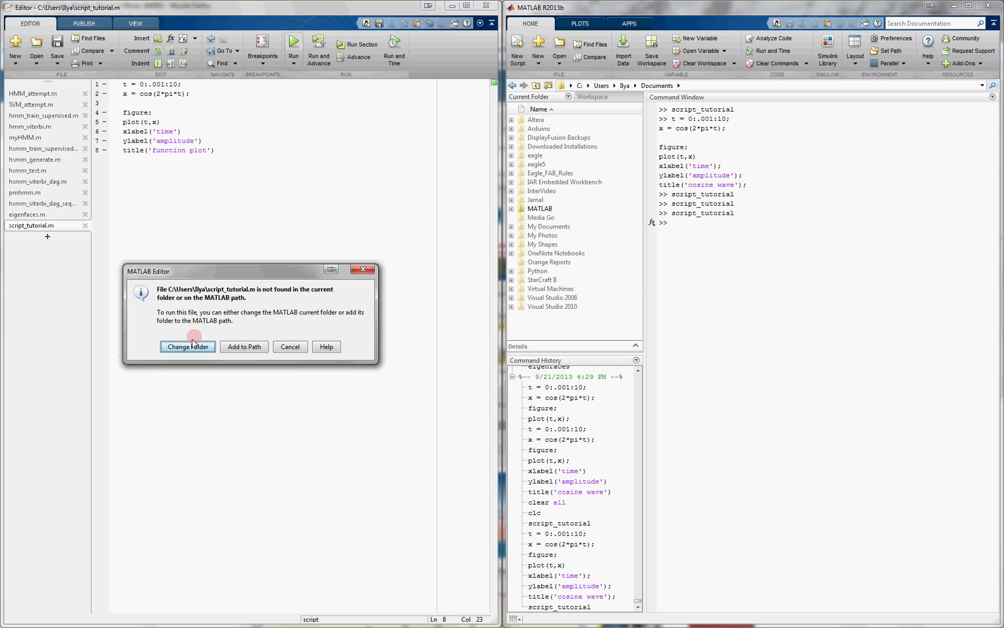
{"action": "left_click", "coordinate": [188, 347]}
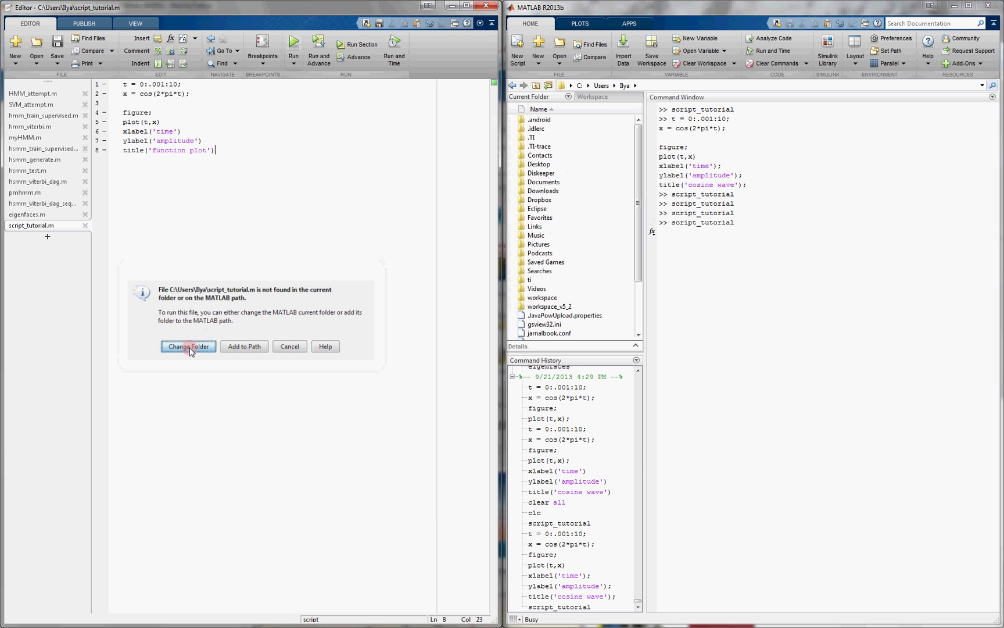
{"action": "left_click", "coordinate": [188, 346]}
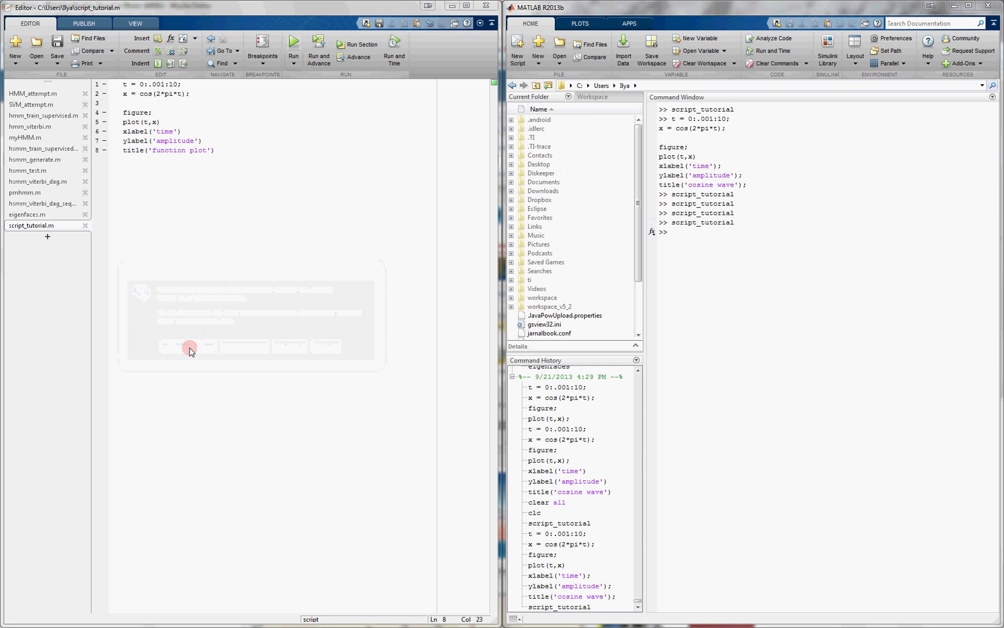
{"action": "left_click", "coordinate": [188, 346]}
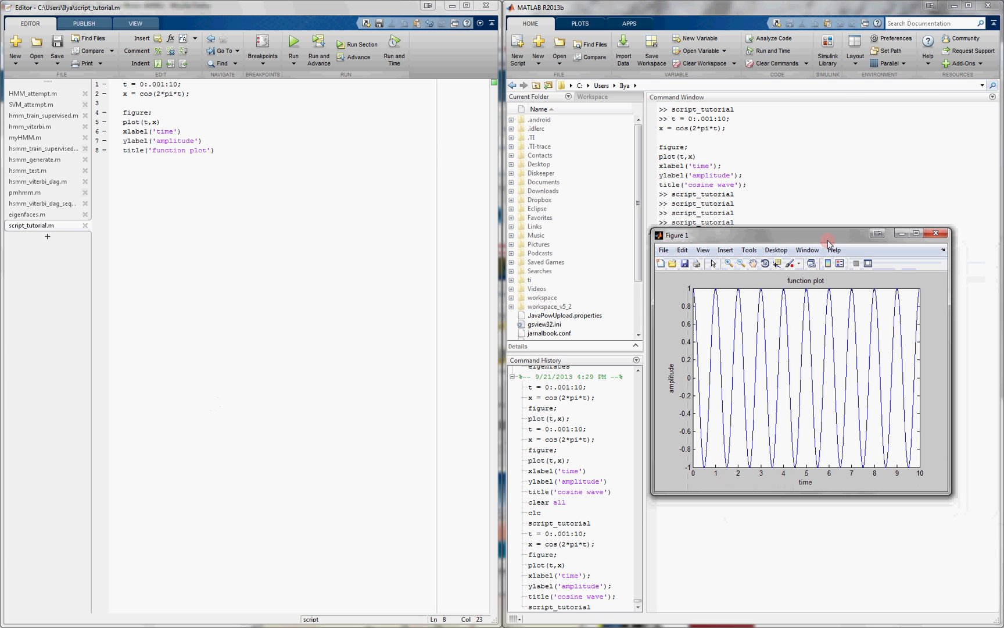
{"action": "left_click_drag", "start_coordinate": [806, 235], "coordinate": [753, 220]}
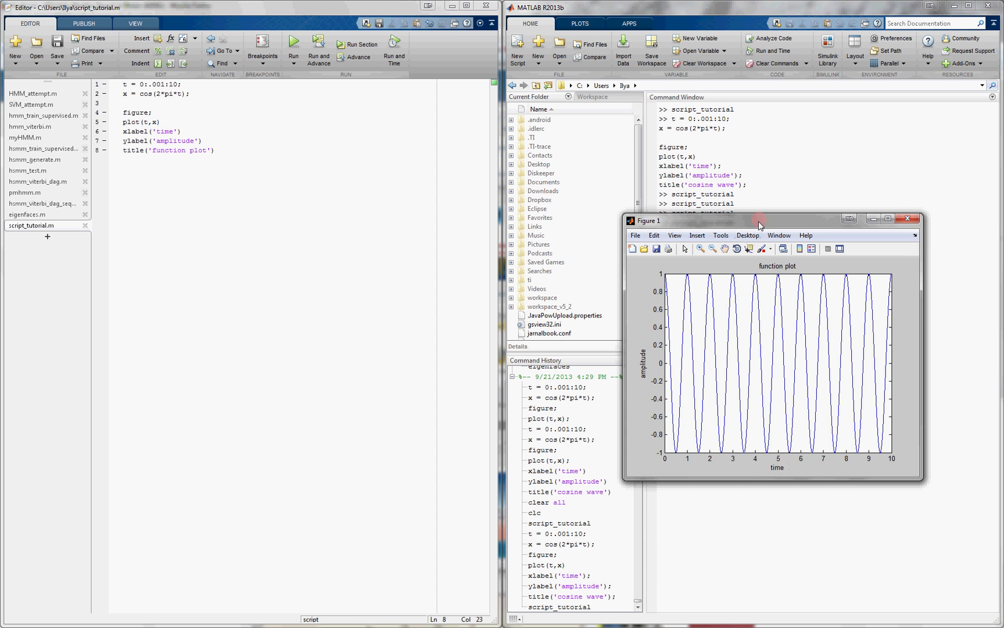
{"action": "left_click_drag", "start_coordinate": [759, 220], "coordinate": [749, 269]}
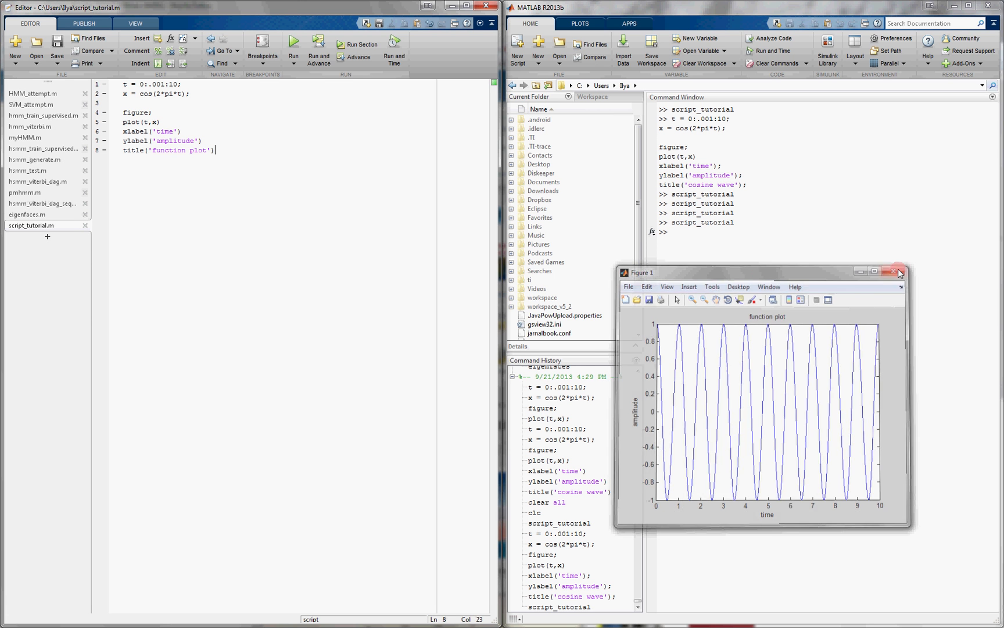
{"action": "left_click", "coordinate": [896, 271]}
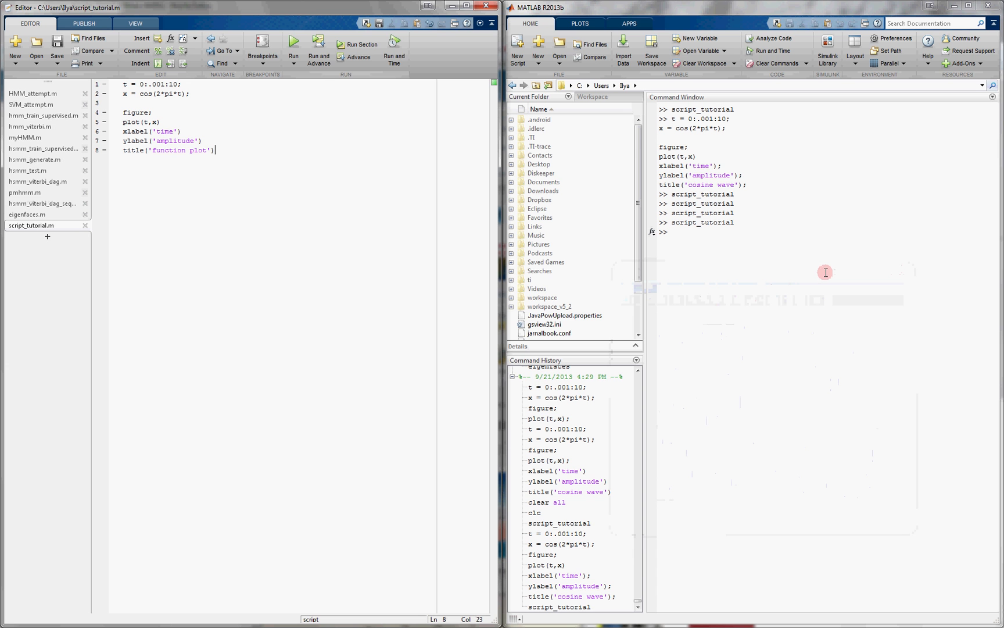
{"action": "mouse_move", "coordinate": [824, 276]}
{"action": "type", "text": "% Cr"}
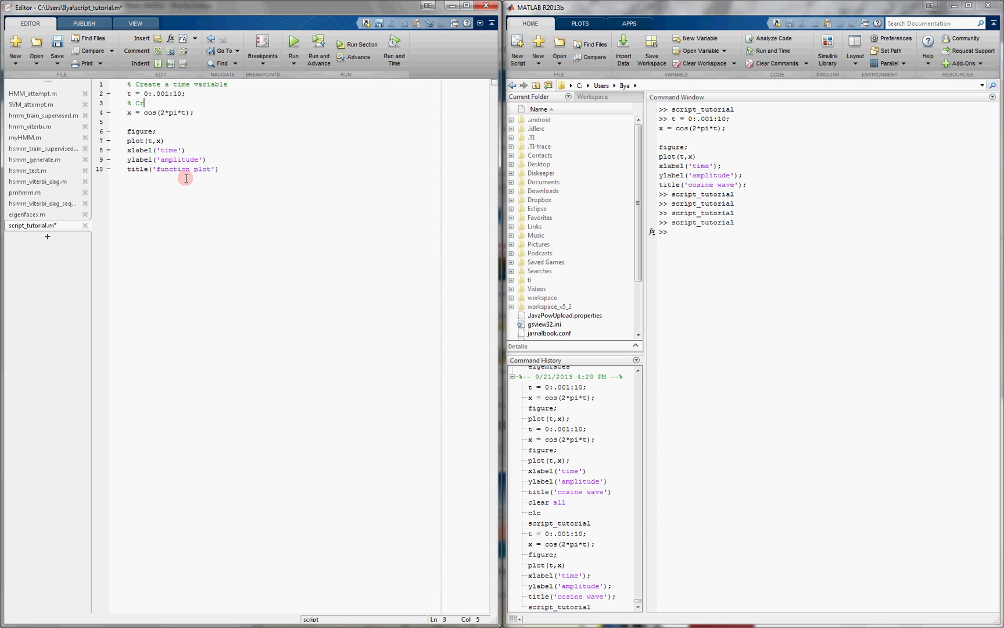
Step: Add % comments for the function, opening a figure, plotting and inserting labels
{"action": "type", "text": "eate a function"}
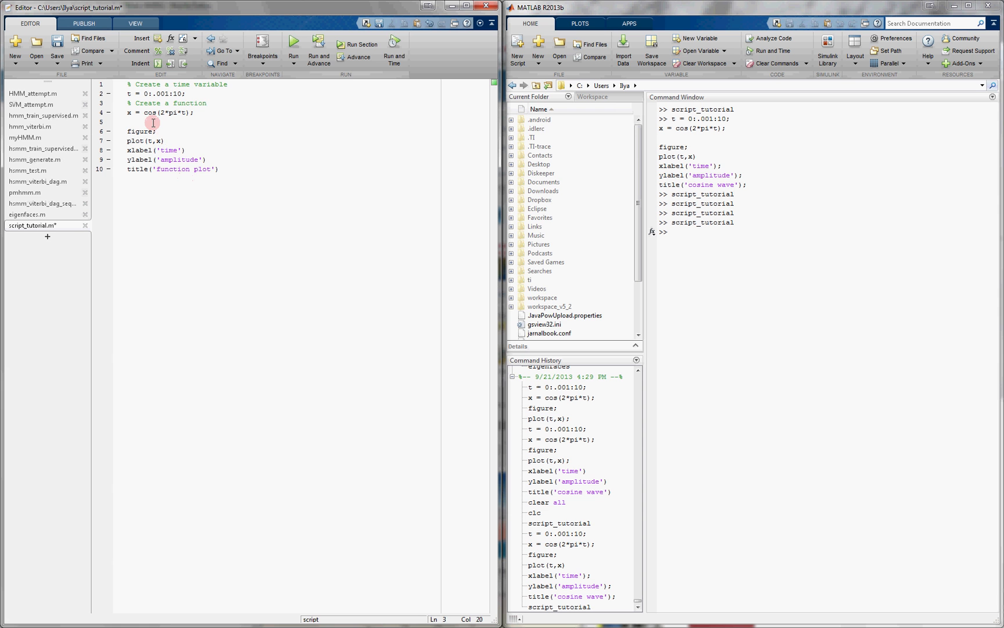
{"action": "key", "text": "enter"}
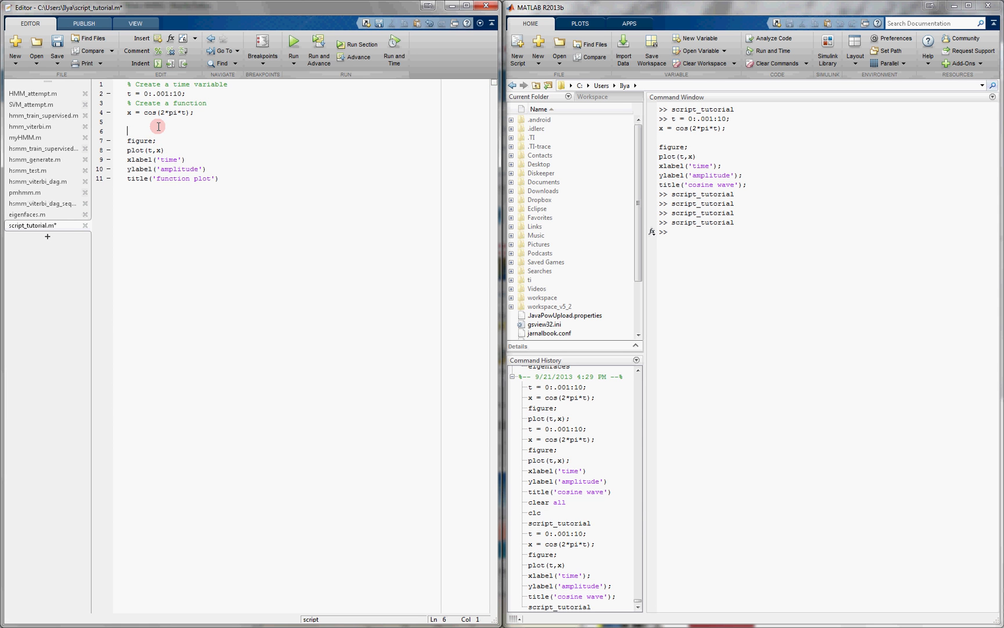
{"action": "type", "text": "% Open a new figure"}
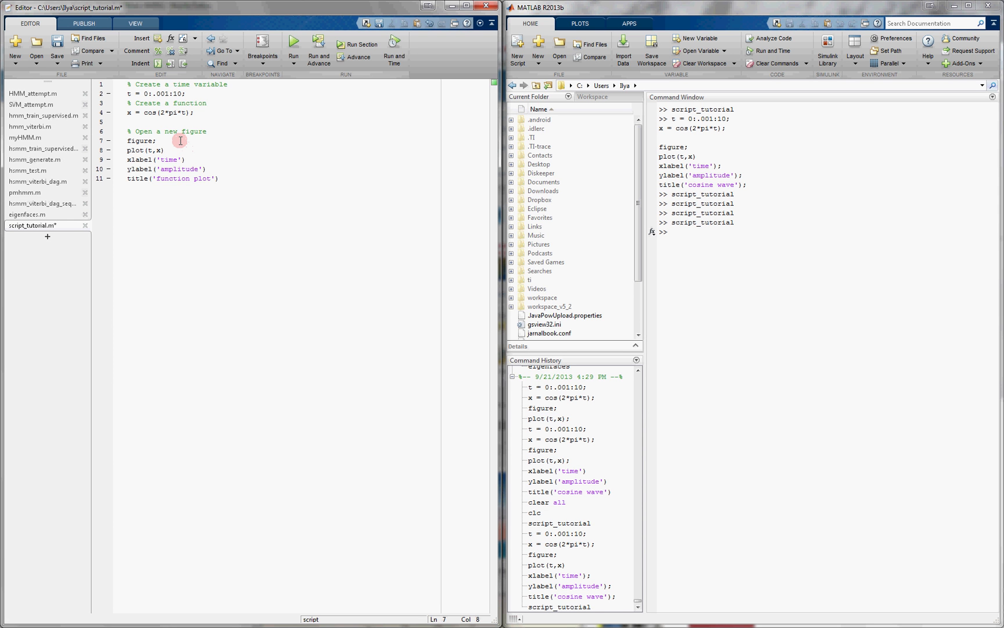
{"action": "type", "text": "% p"}
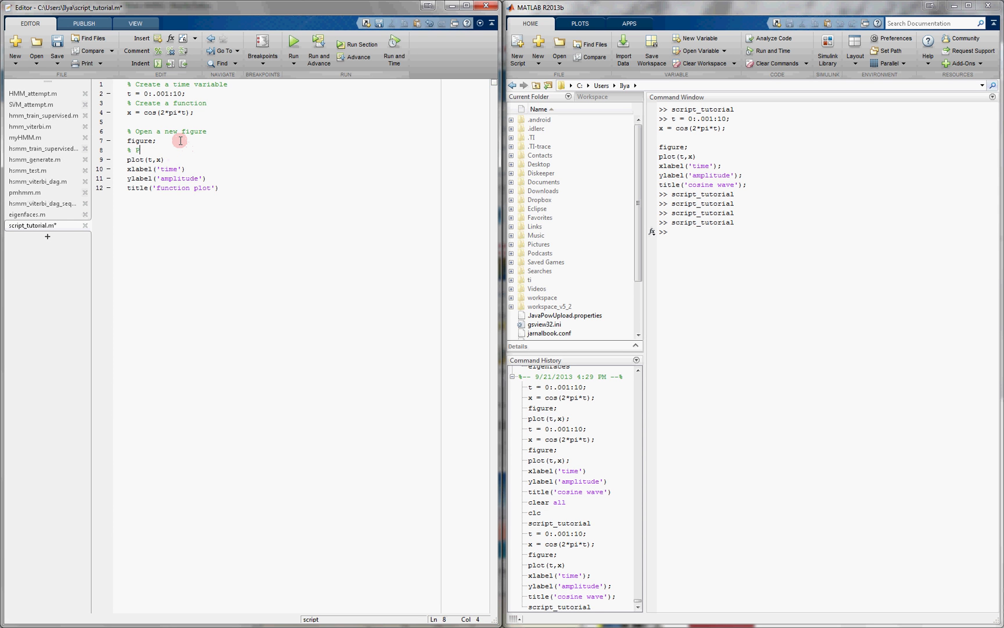
{"action": "type", "text": "lot function vs. time"}
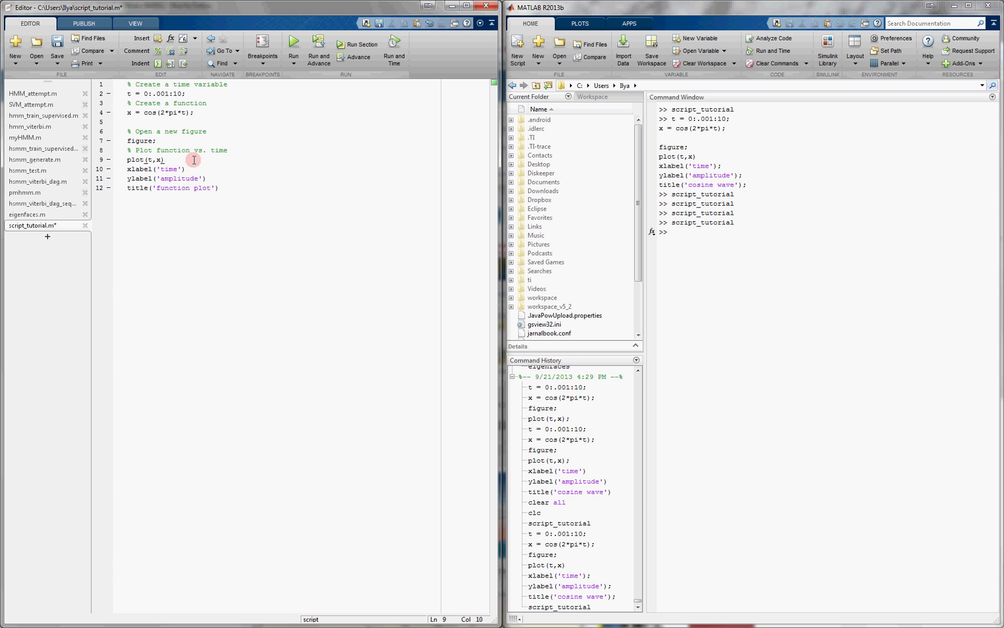
{"action": "type", "text": "% Insert la"}
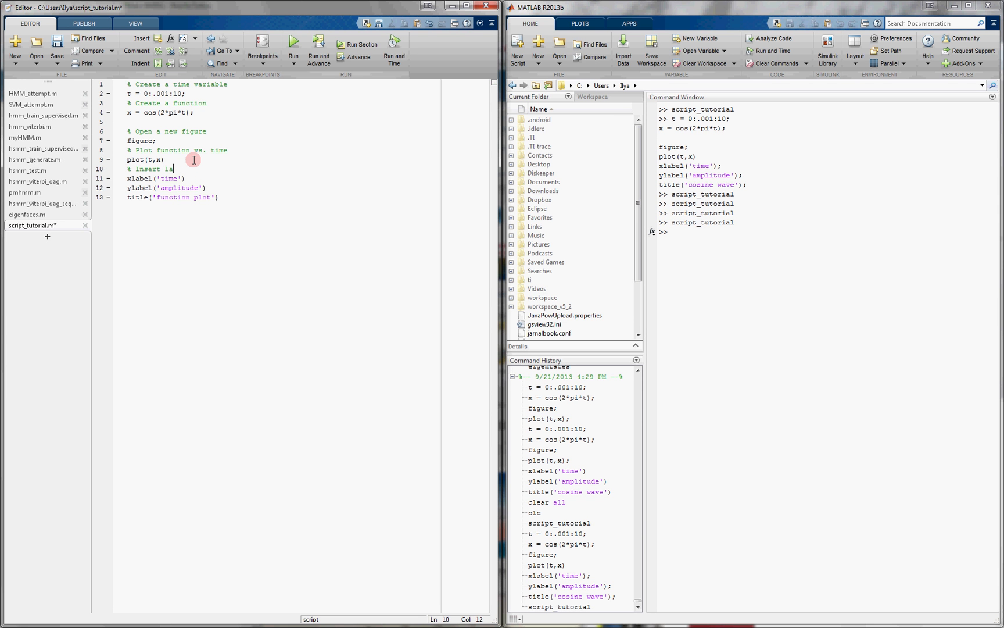
{"action": "type", "text": "bels"}
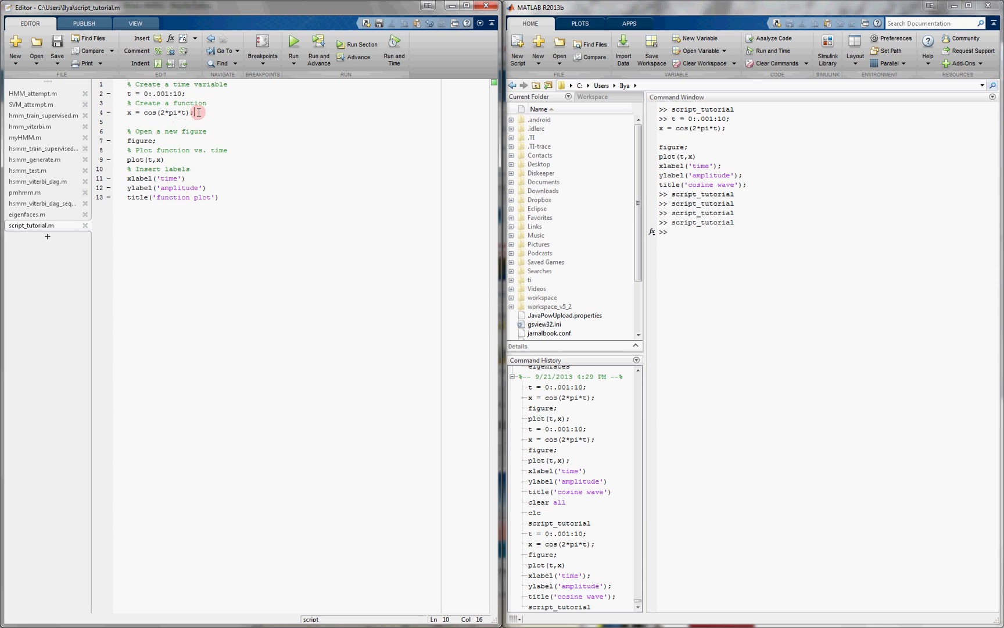
Step: Insert x = cos(2*pi*2*t); and x = sin(2*pi*t); below the original cosine line
{"action": "left_click", "coordinate": [196, 112]}
{"action": "type", "text": "x ="}
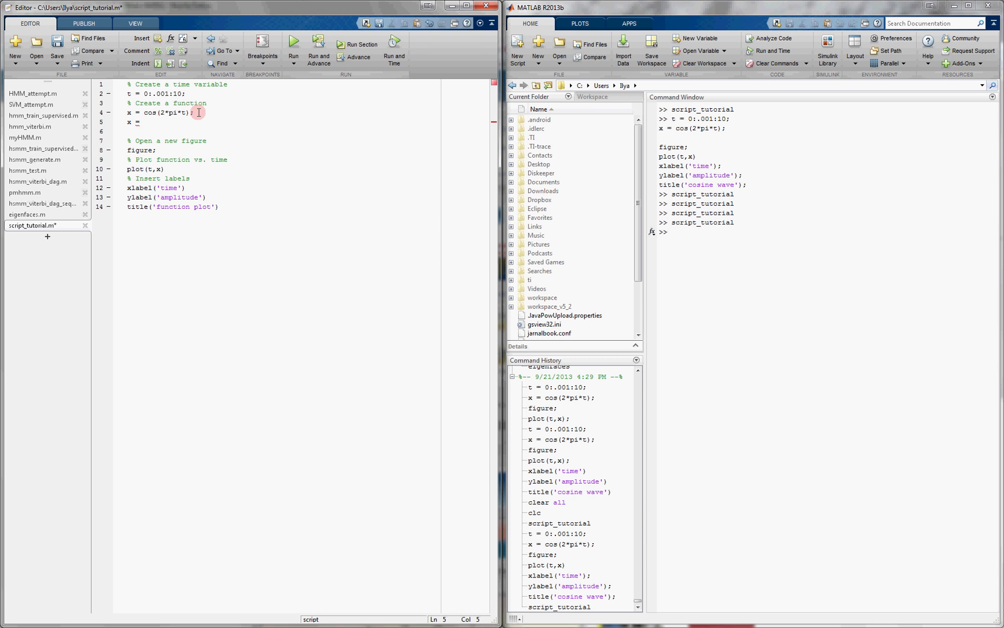
{"action": "type", "text": "cos(2*"}
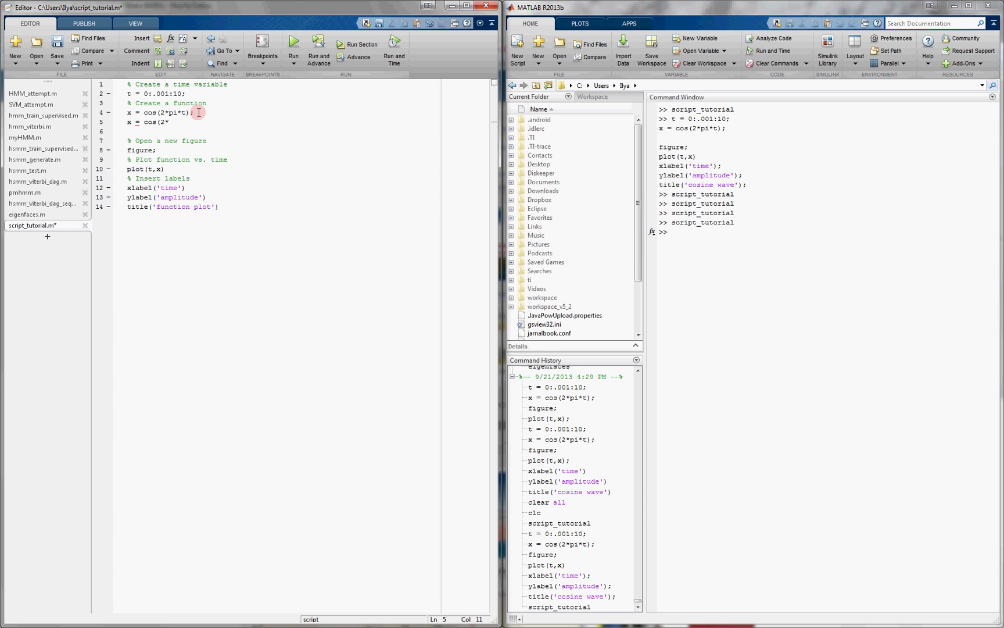
{"action": "type", "text": "pi*2*t);"}
{"action": "type", "text": "x"}
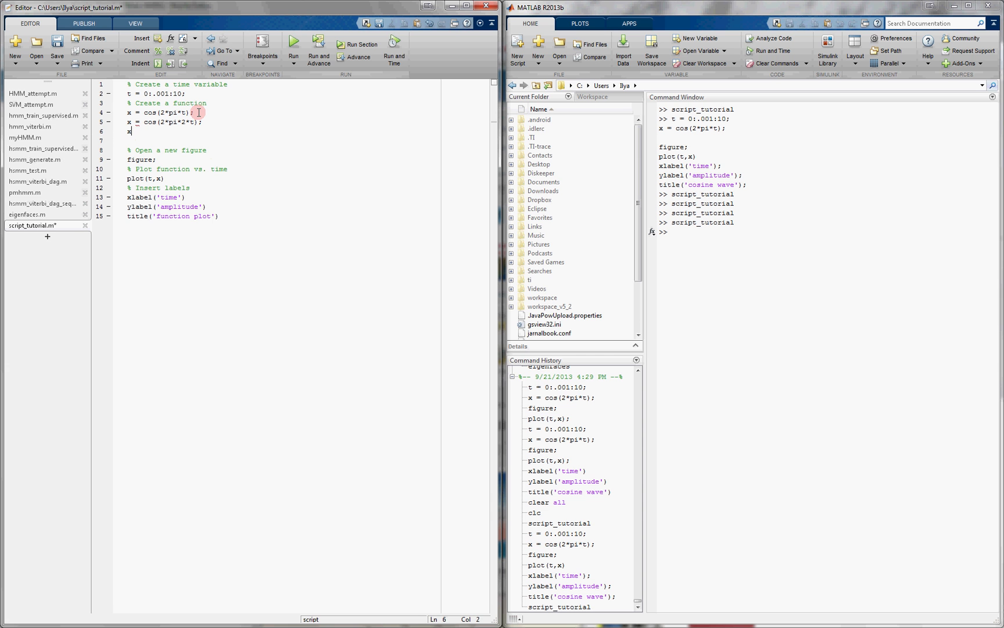
{"action": "type", "text": "= sin"}
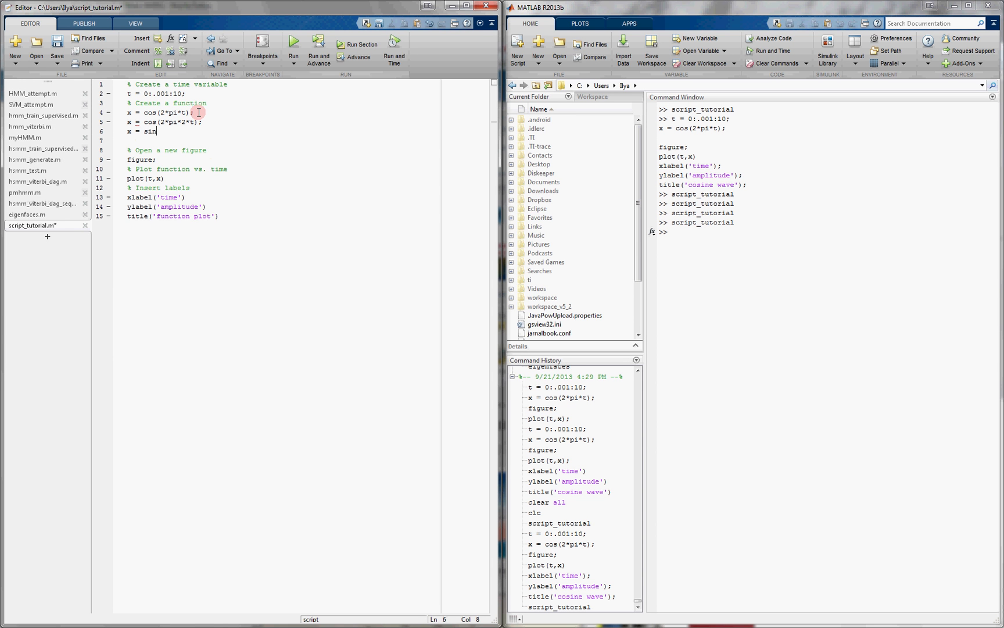
{"action": "type", "text": "(2*pi*t);"}
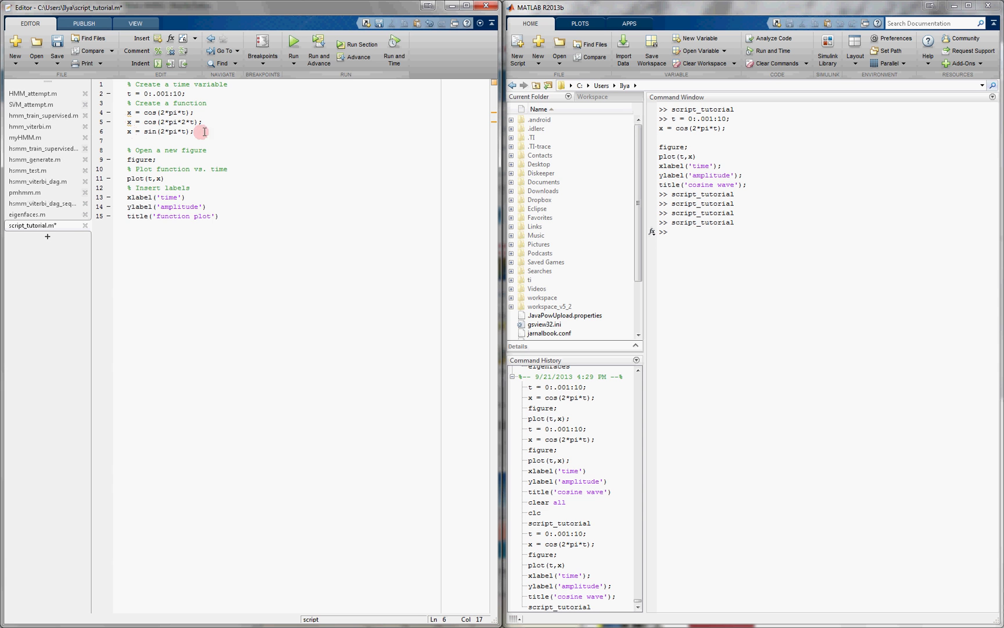
Step: Comment out the cos(2*pi*2*t) and sin(2*pi*t) lines, then rerun the script
{"action": "left_click_drag", "start_coordinate": [128, 121], "coordinate": [192, 131]}
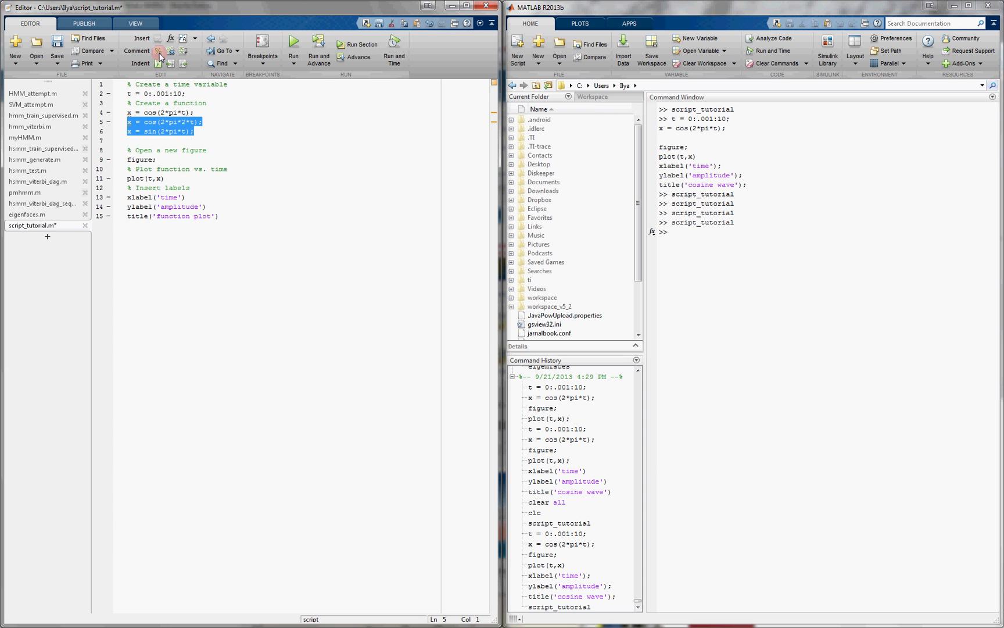
{"action": "mouse_move", "coordinate": [158, 57]}
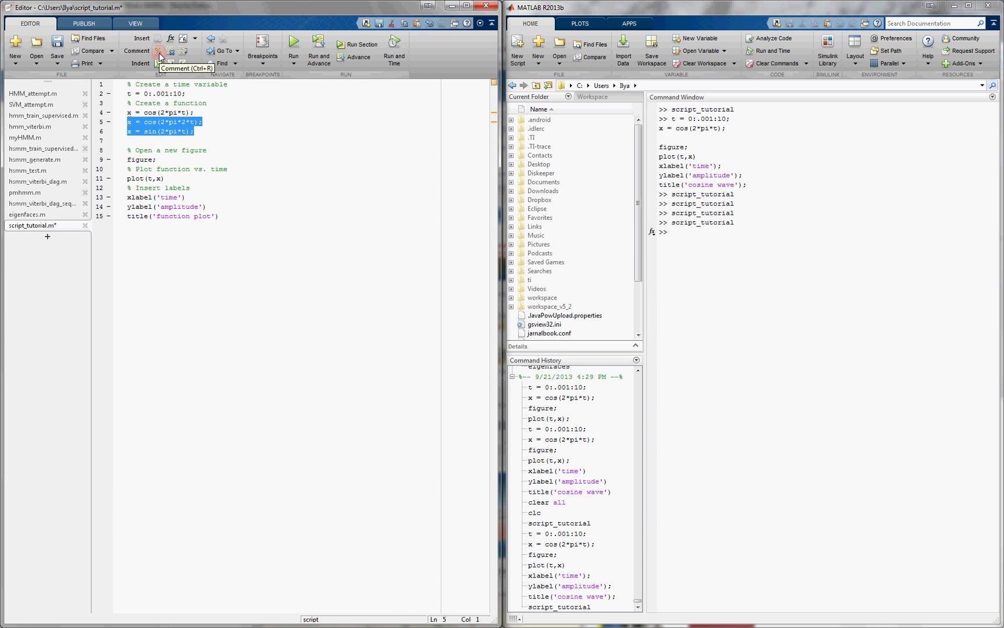
{"action": "mouse_move", "coordinate": [158, 50]}
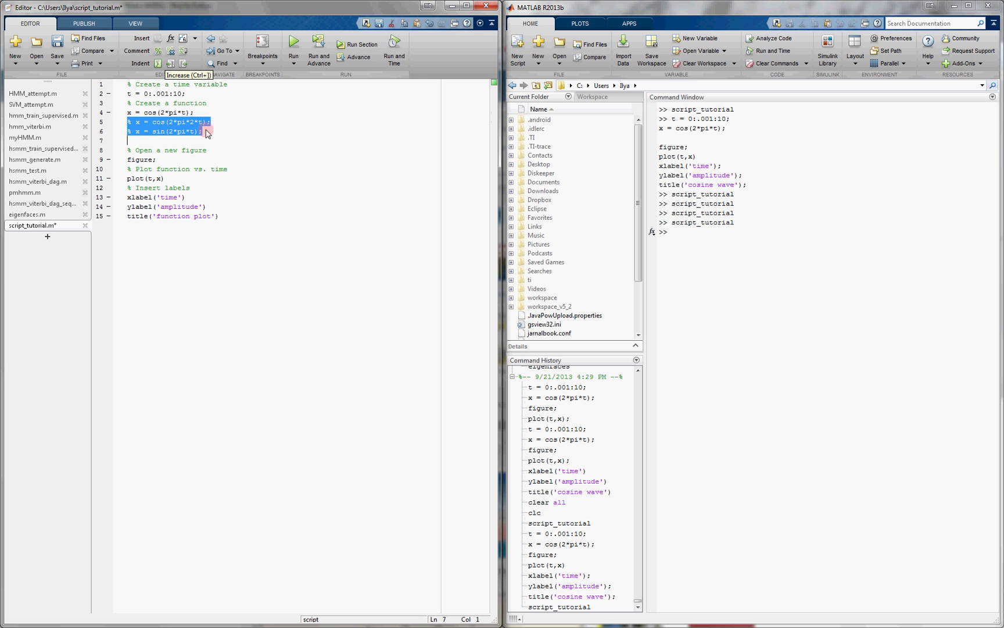
{"action": "left_click", "coordinate": [130, 122]}
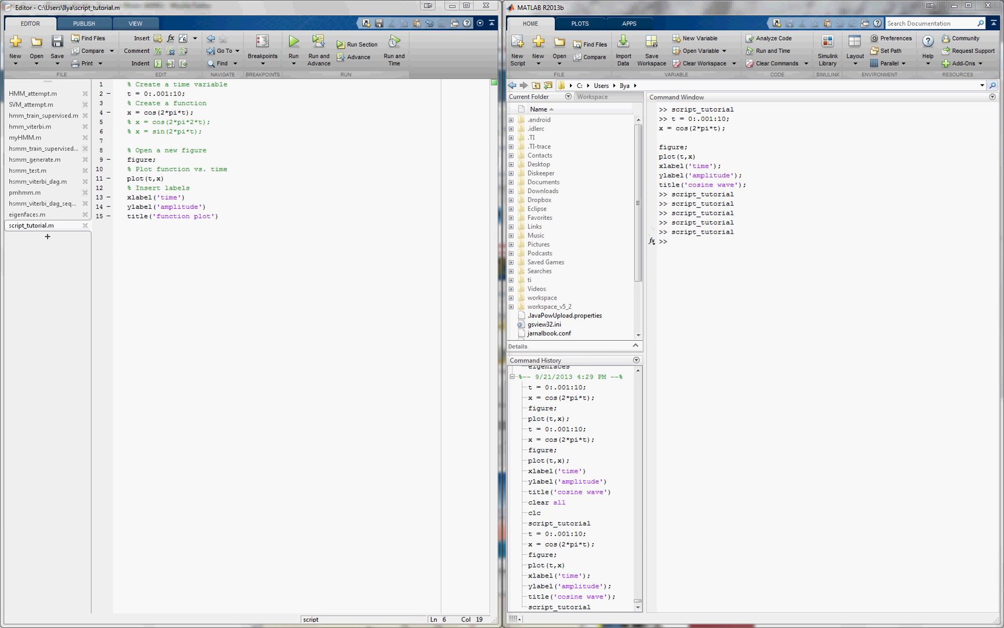
Step: Leave only x = sin(2*pi*t) active, rerun, and close the Figure 3 window
{"action": "left_click", "coordinate": [292, 46]}
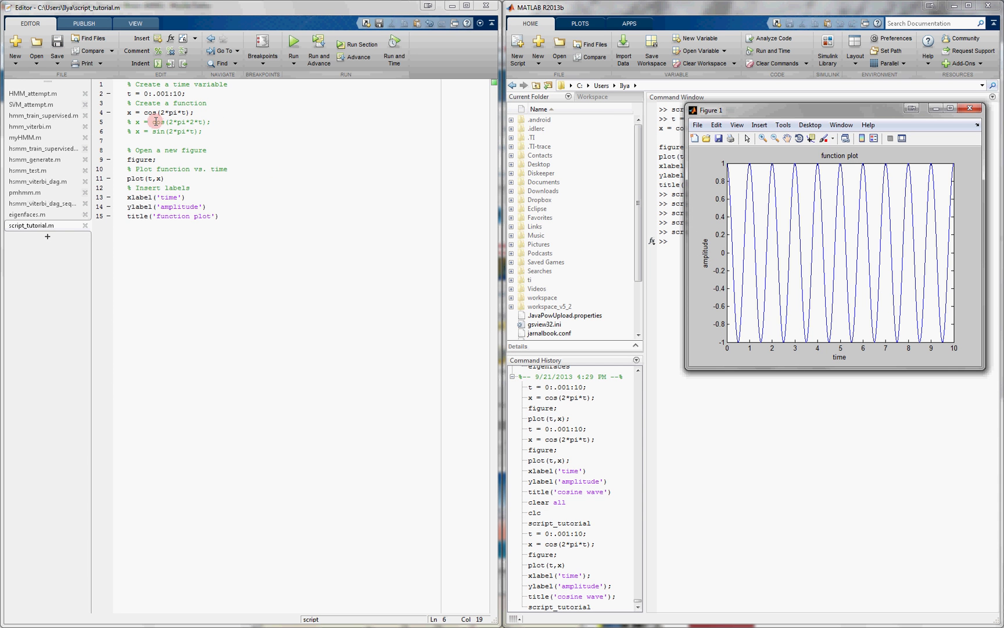
{"action": "double_click", "coordinate": [167, 121]}
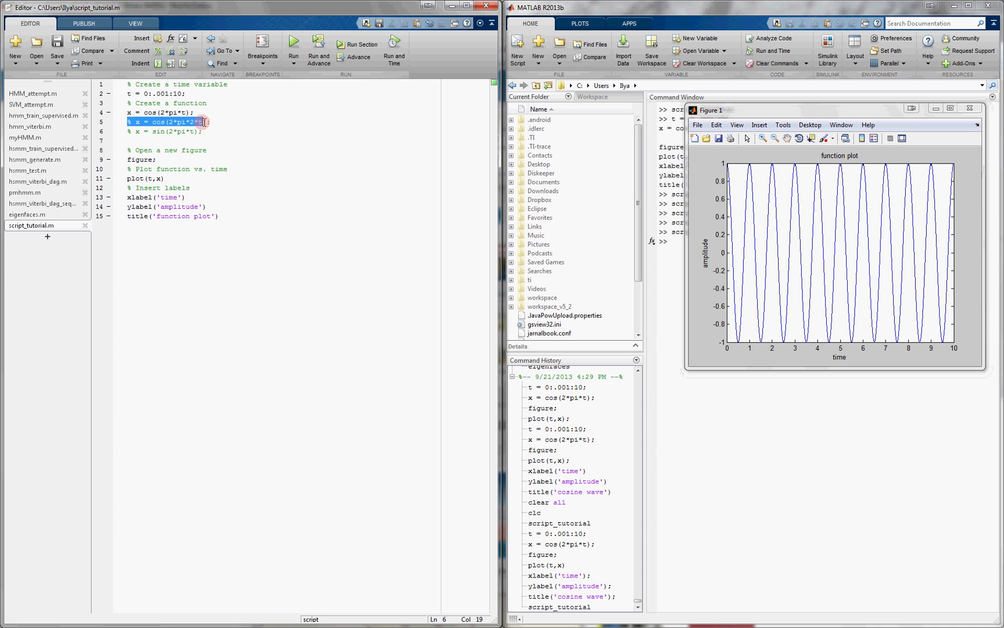
{"action": "left_click", "coordinate": [157, 121]}
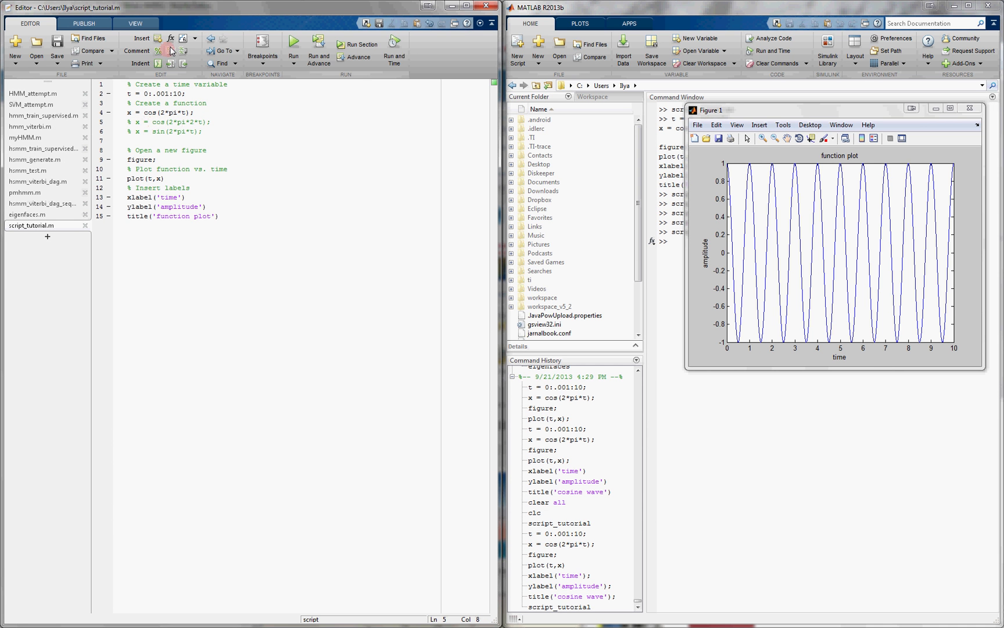
{"action": "mouse_move", "coordinate": [172, 51]}
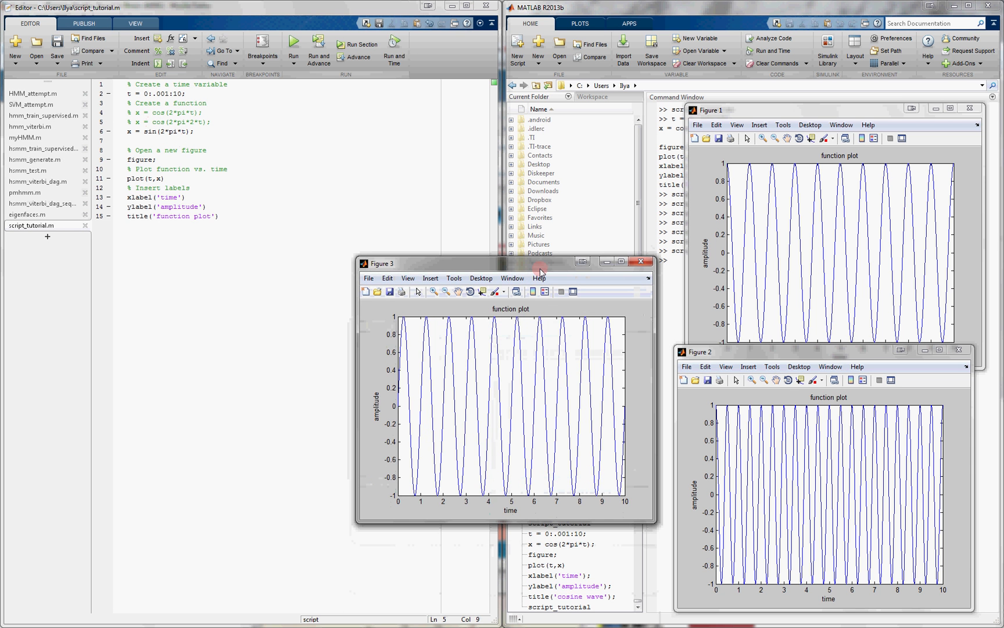
{"action": "mouse_move", "coordinate": [609, 263]}
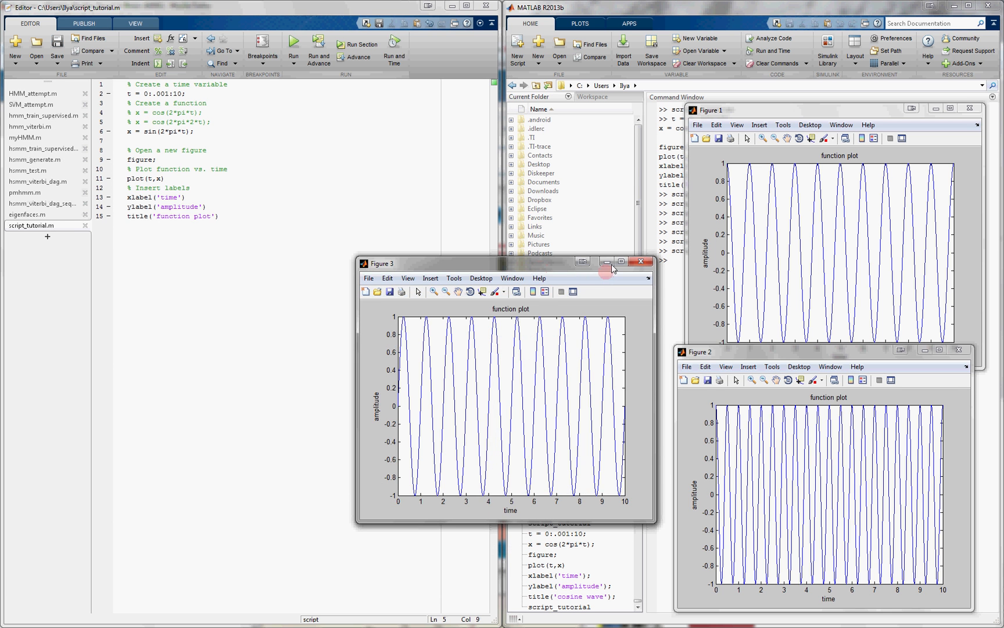
{"action": "left_click", "coordinate": [641, 261]}
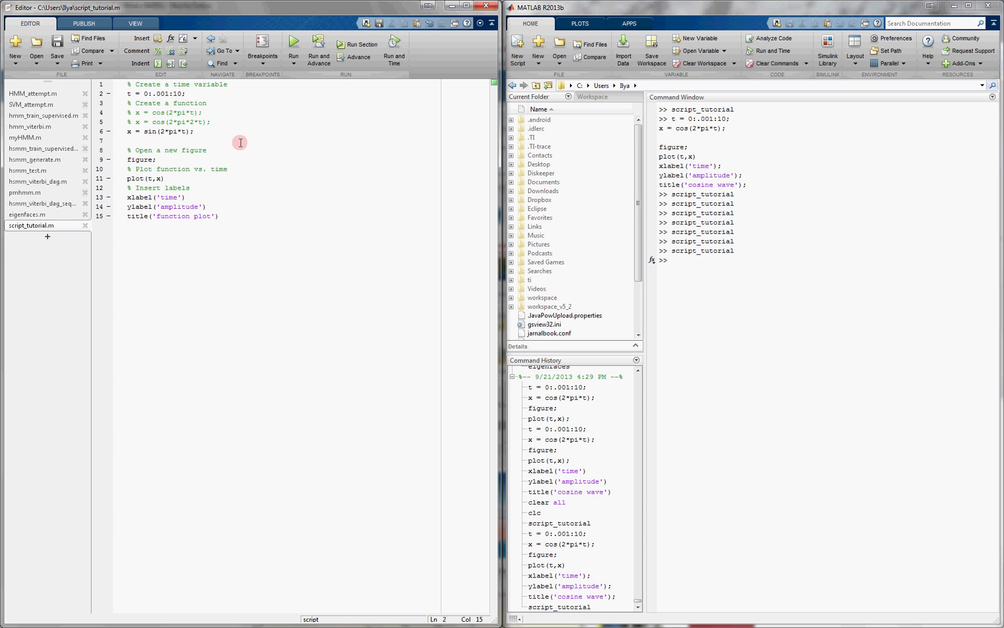
{"action": "mouse_move", "coordinate": [232, 137]}
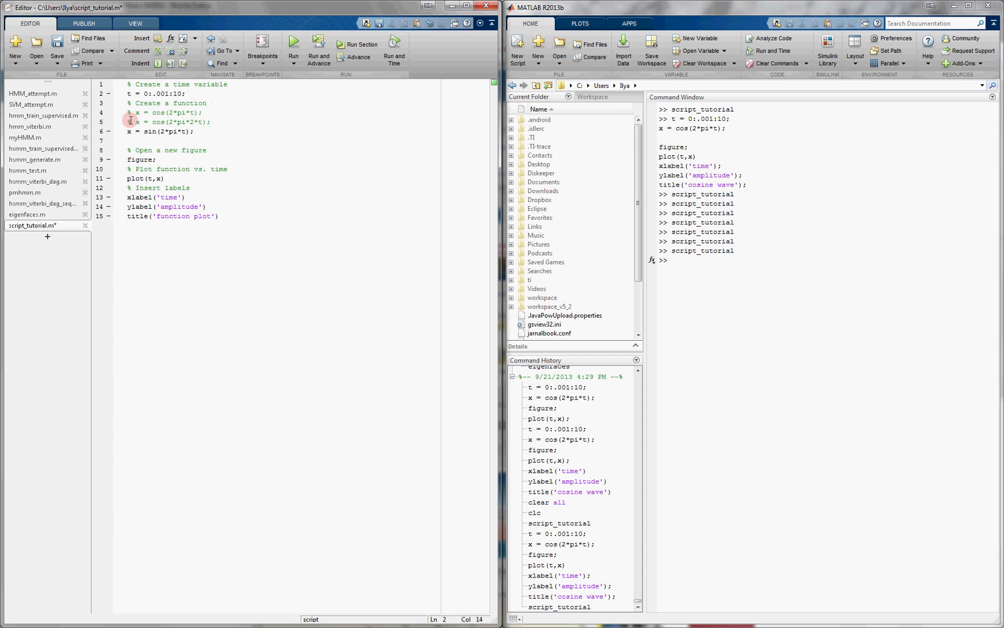
Step: Reactivate x = cos(2*pi*t) and retype x = sin(2*pi*t); at the script's end
{"action": "left_click_drag", "start_coordinate": [130, 113], "coordinate": [212, 122]}
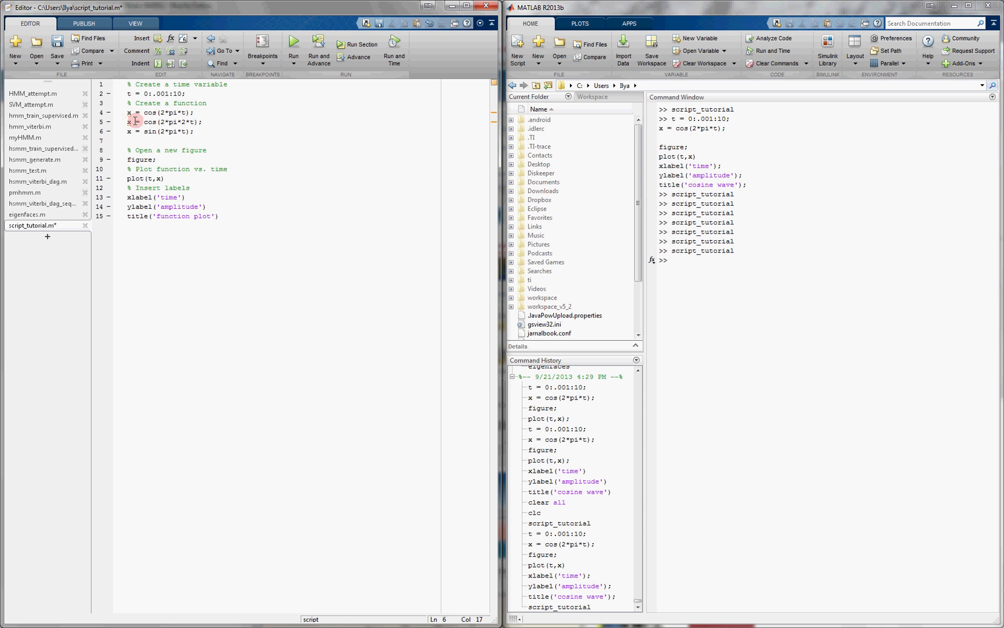
{"action": "mouse_move", "coordinate": [133, 122]}
{"action": "type", "text": "% "}
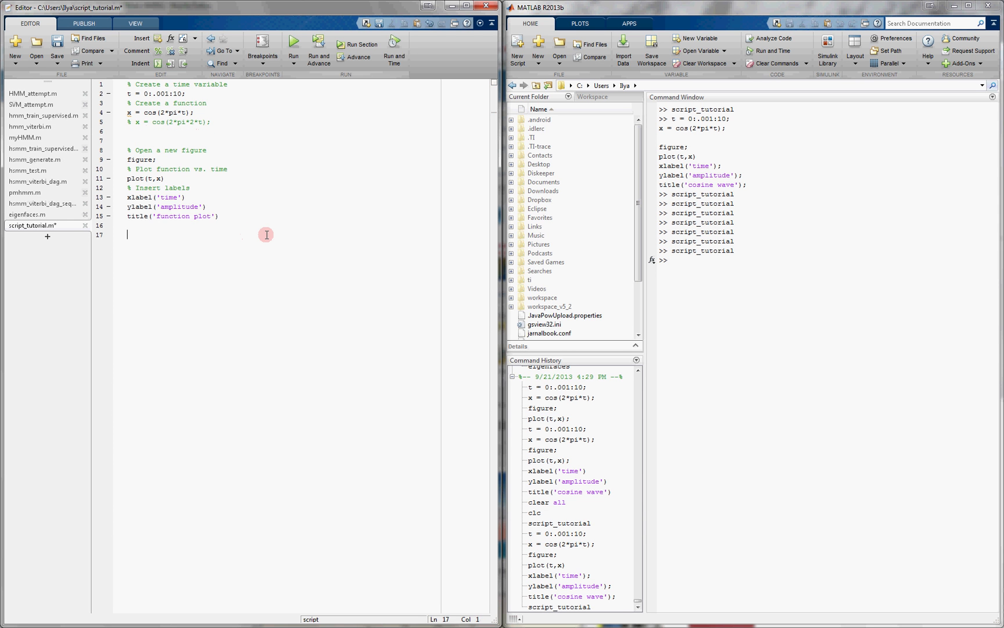
{"action": "type", "text": "x = sin(2*pi*t);"}
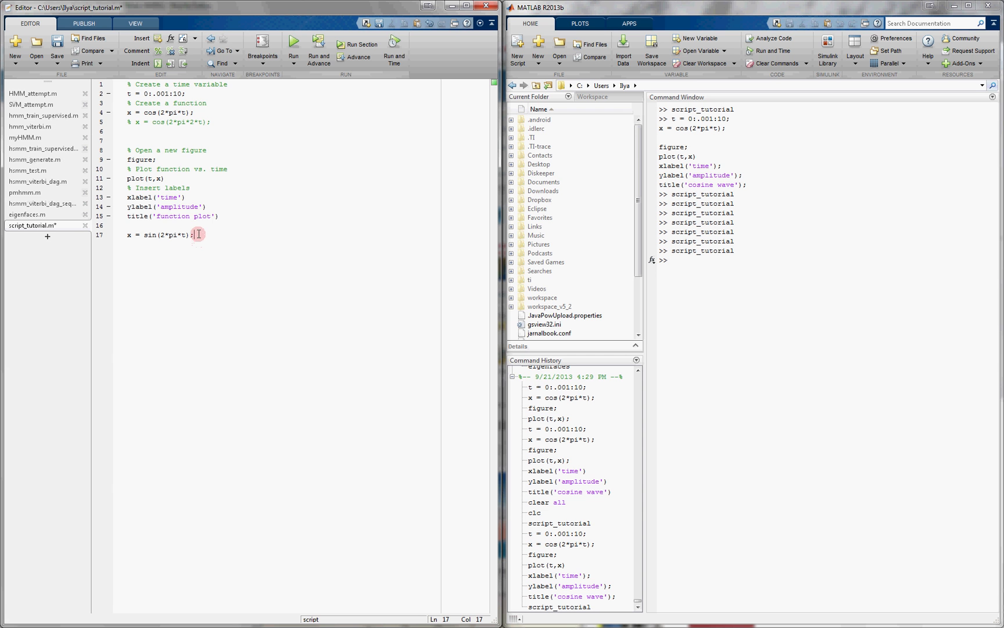
Step: Add blank lines after the sine line, typing an incomplete x= to show the error marker
{"action": "key", "text": "Enter"}
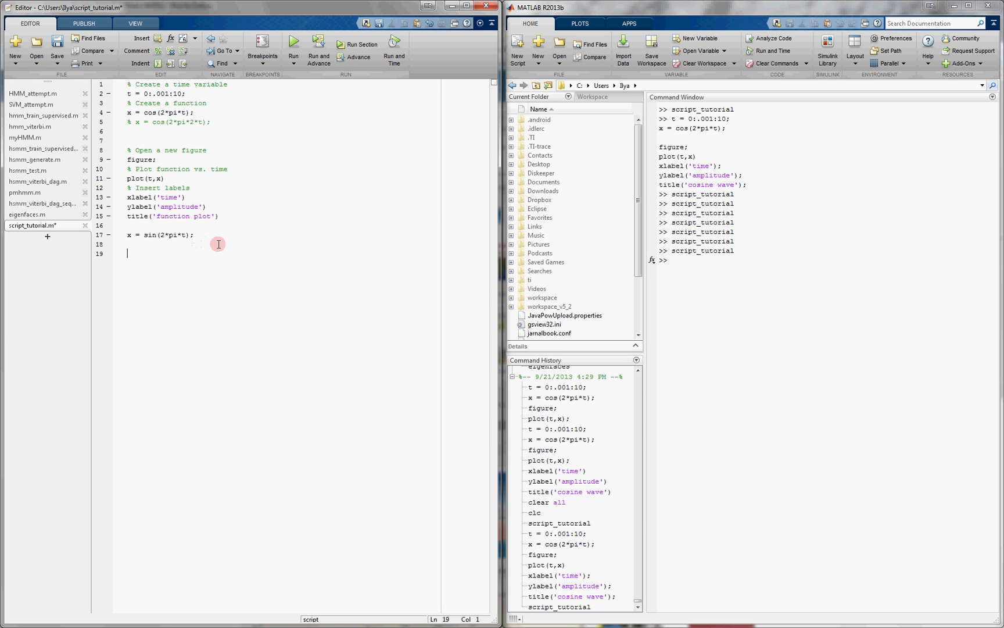
{"action": "type", "text": "x="}
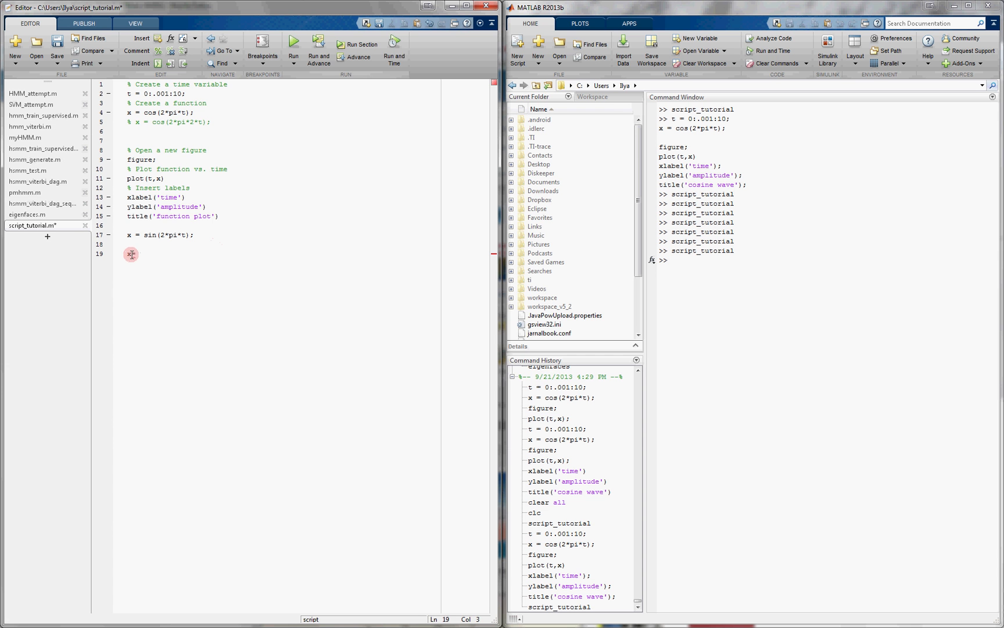
{"action": "mouse_move", "coordinate": [131, 253]}
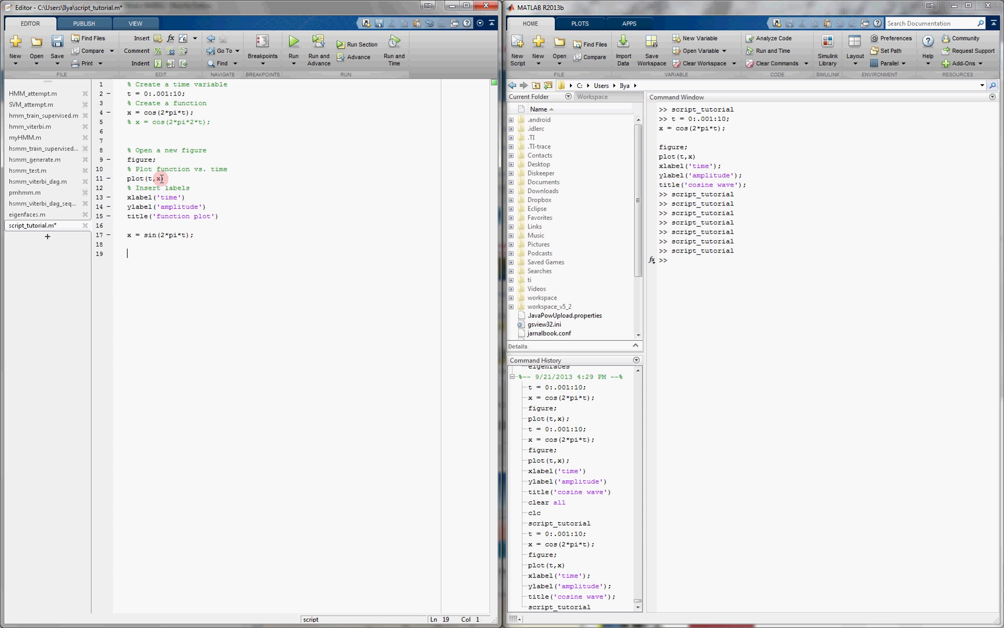
Step: Edit line 11 to index t with (1:500) and check the red unbalanced-parenthesis error marker
{"action": "left_click", "coordinate": [159, 177]}
{"action": "type", "text": "(1:"}
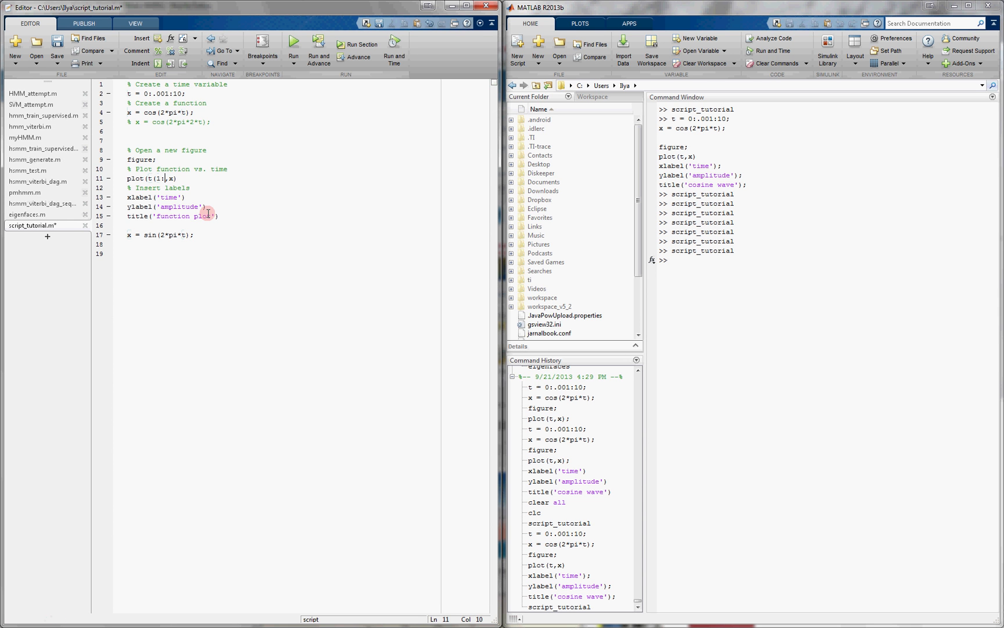
{"action": "type", "text": "5-"}
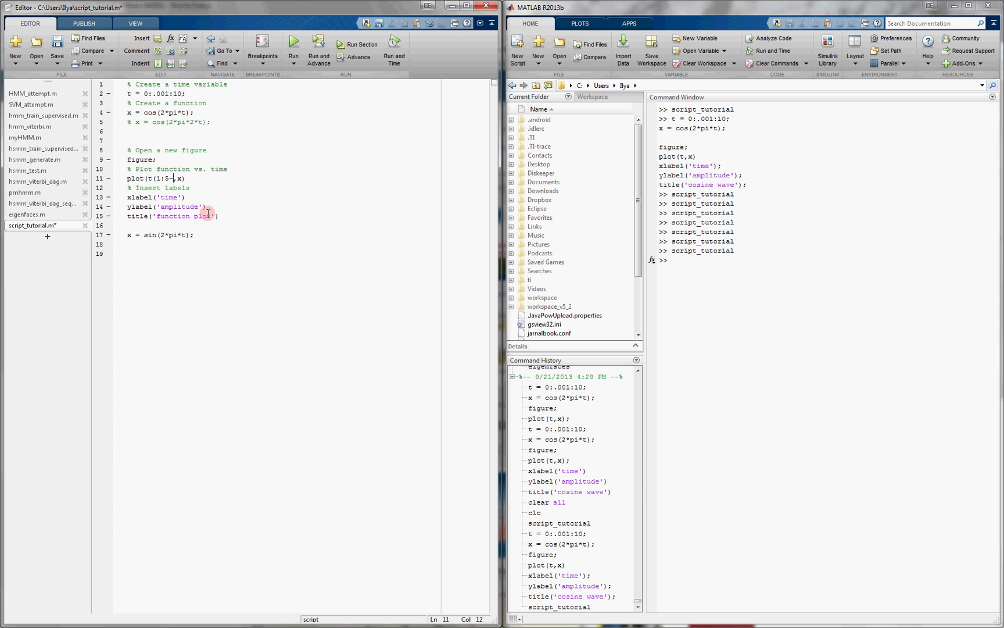
{"action": "type", "text": "00)"}
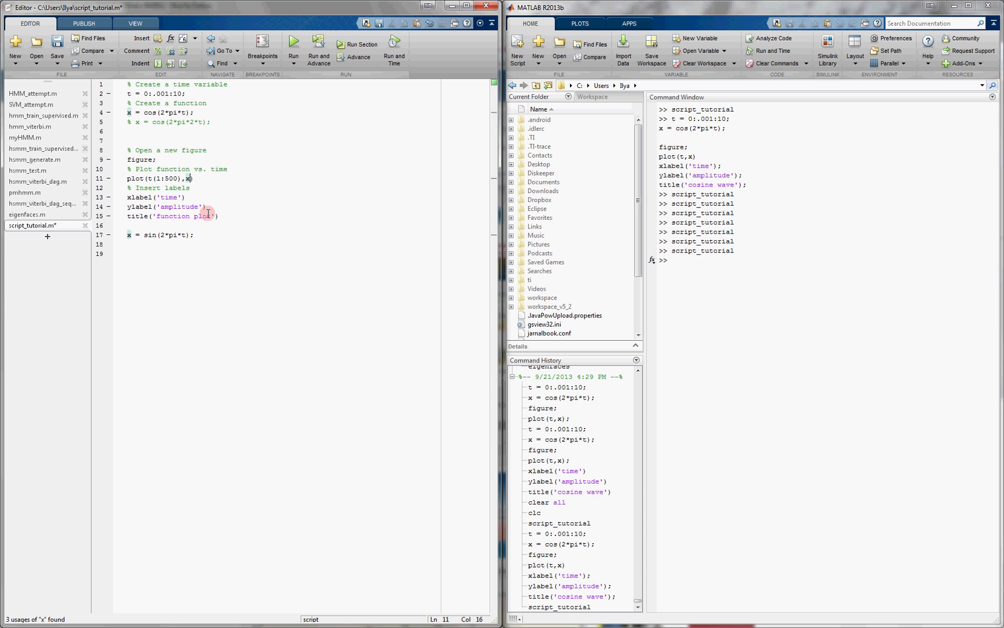
{"action": "type", "text": "(1:"}
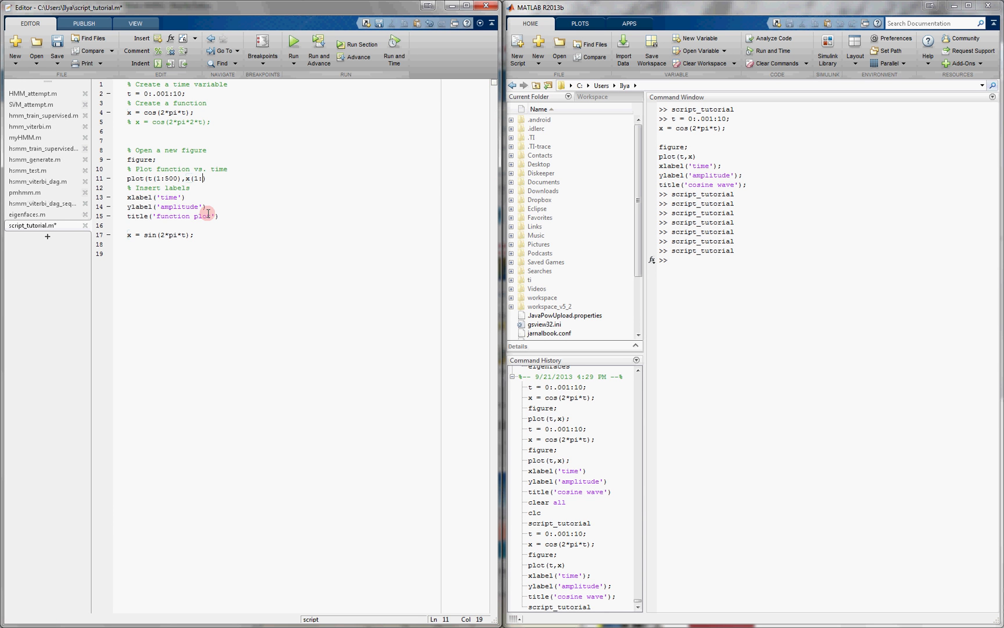
{"action": "type", "text": "500)"}
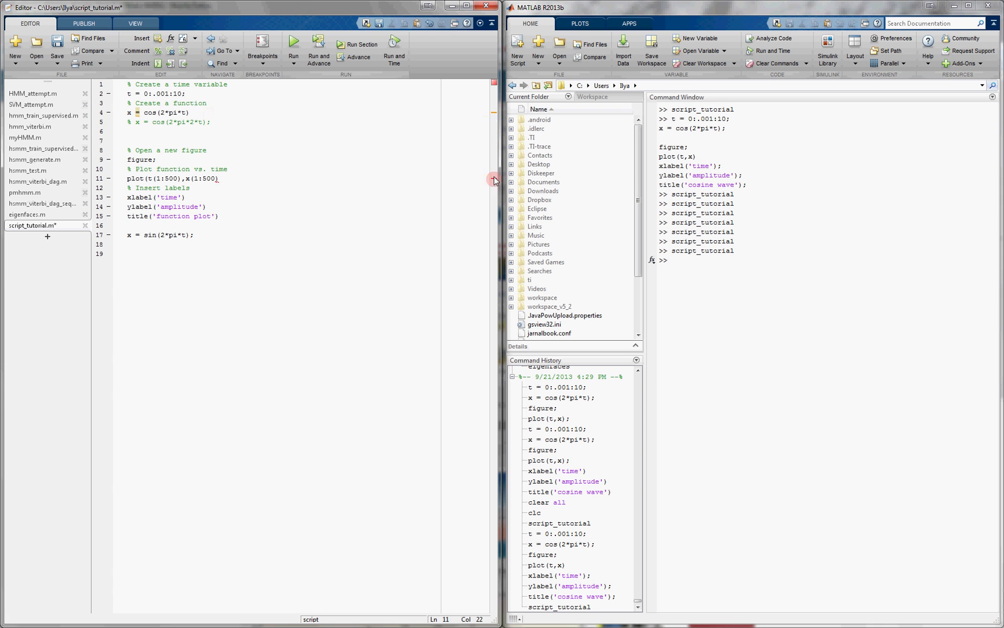
{"action": "left_click", "coordinate": [136, 112]}
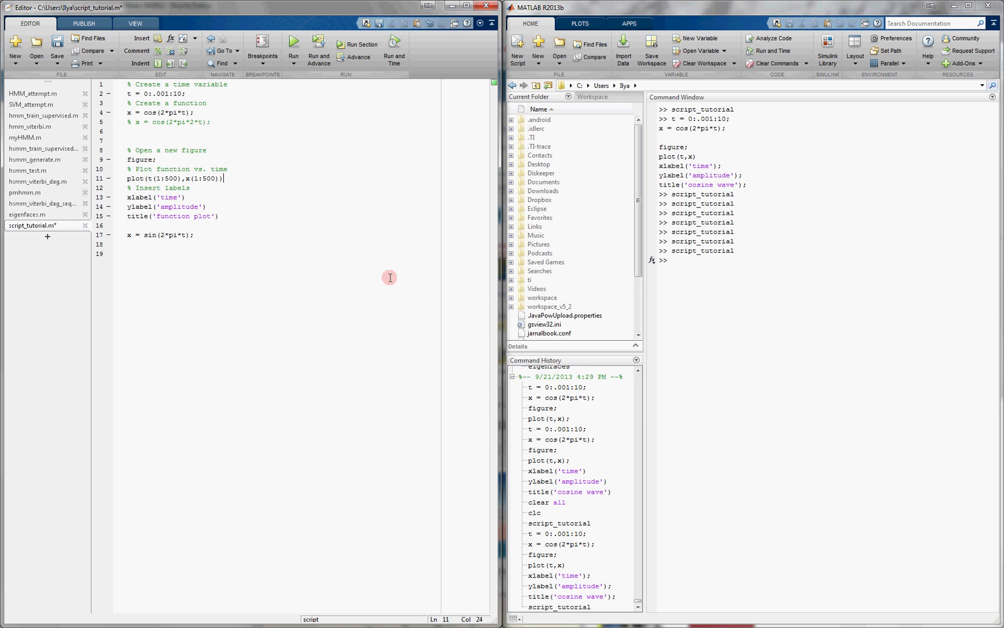
{"action": "mouse_move", "coordinate": [385, 283]}
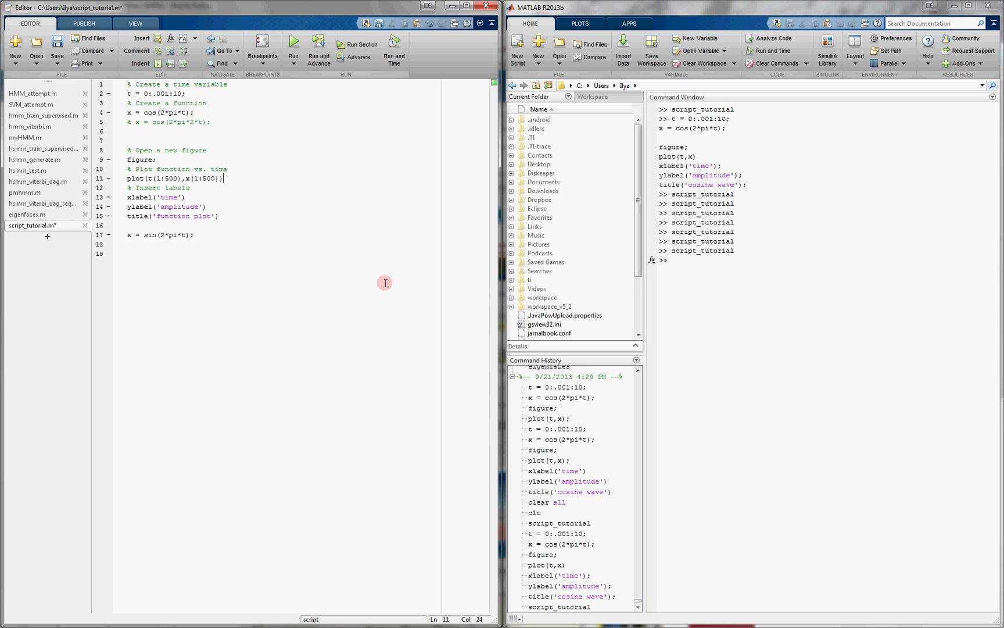